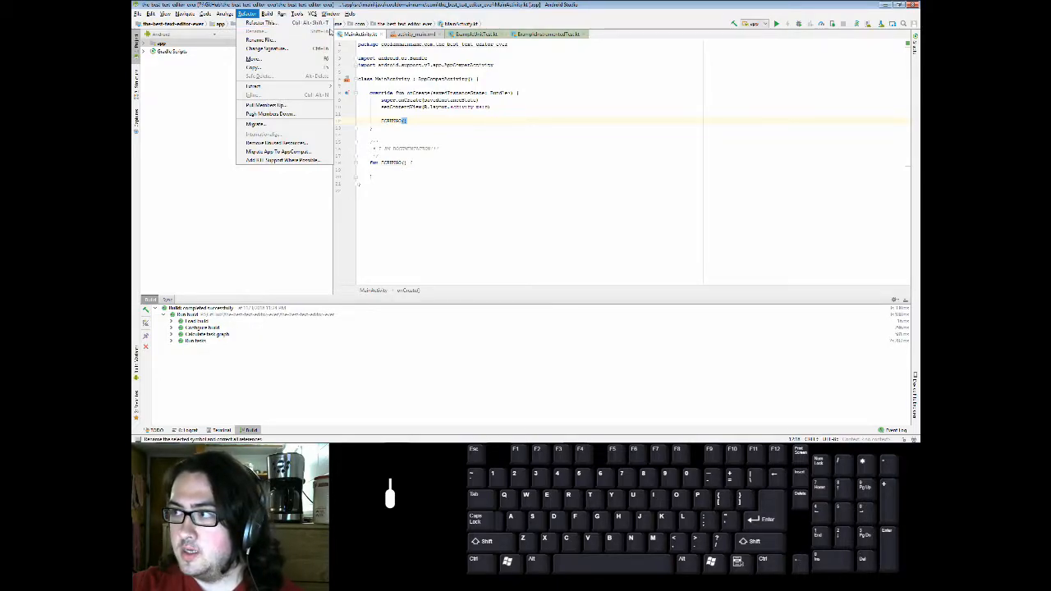
- Dismiss the open menu in Android Studio and bring up the Computer drive listing
{"action": "left_click", "coordinate": [599, 158]}
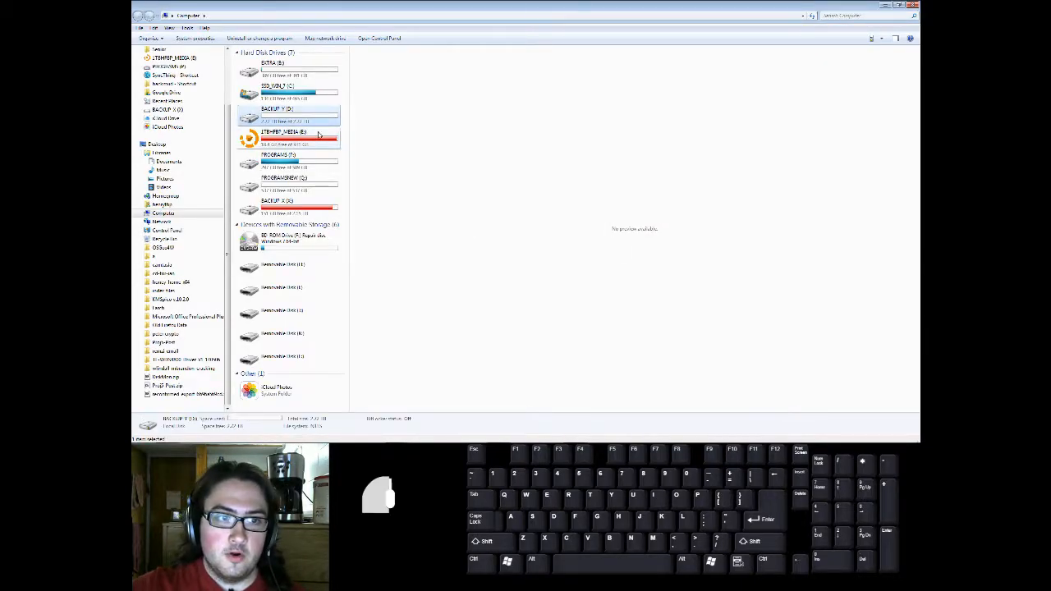
- Browse into the drive's MEDIA folder before switching to developer.android.com/studio
{"action": "double_click", "coordinate": [283, 132]}
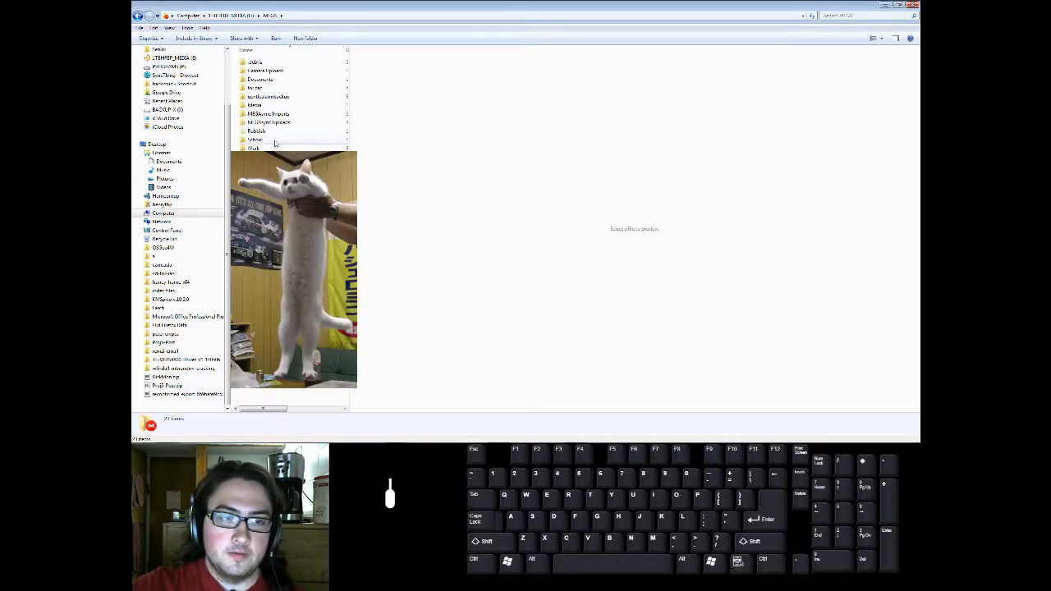
{"action": "left_click", "coordinate": [256, 140]}
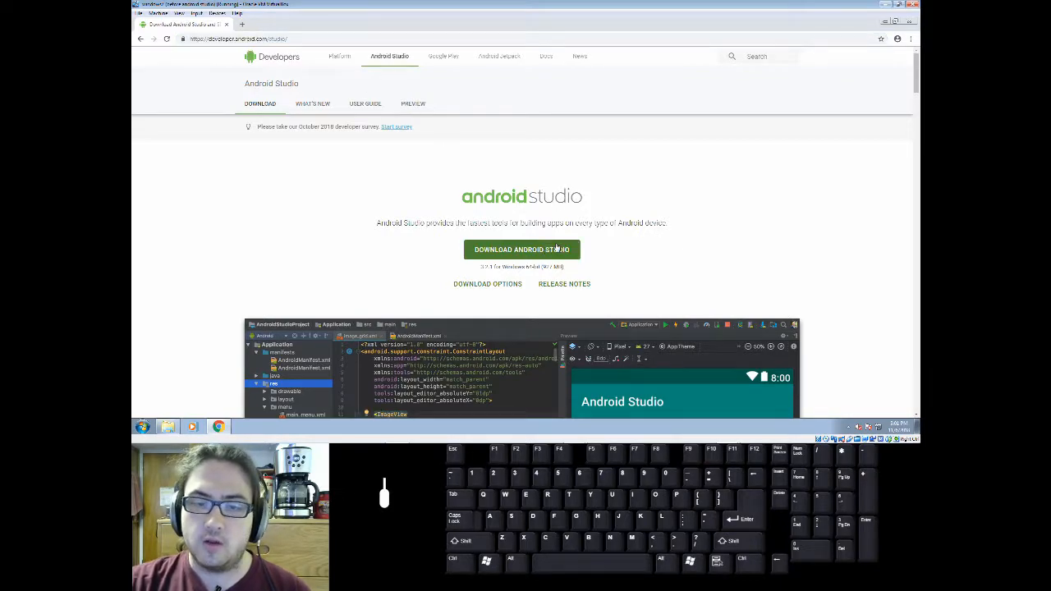
- Accept the Android Studio license terms and start the Windows installer download
{"action": "left_click", "coordinate": [522, 250]}
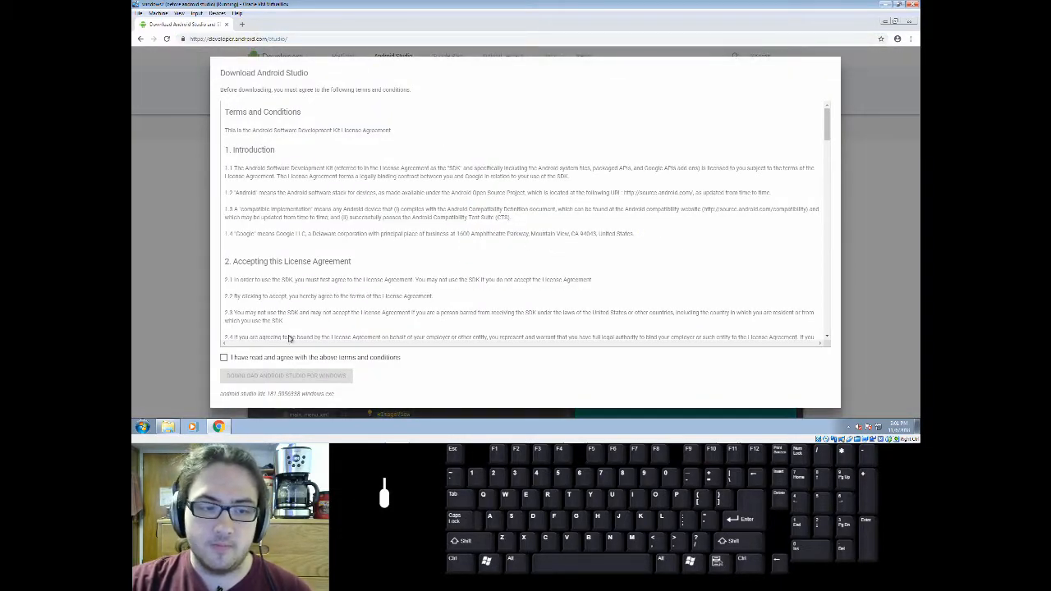
{"action": "left_click", "coordinate": [223, 357]}
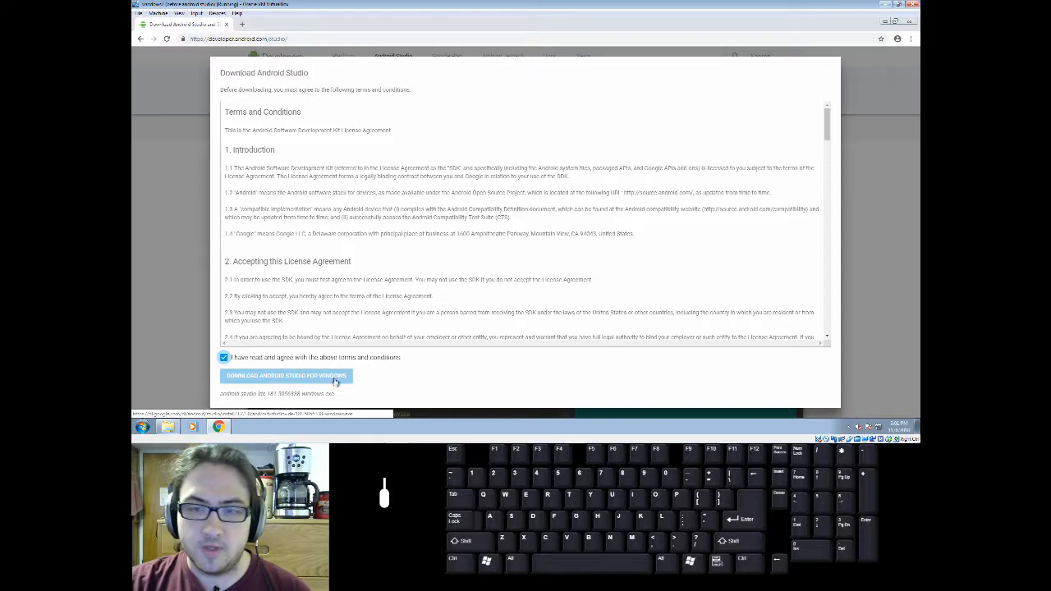
{"action": "left_click", "coordinate": [286, 374]}
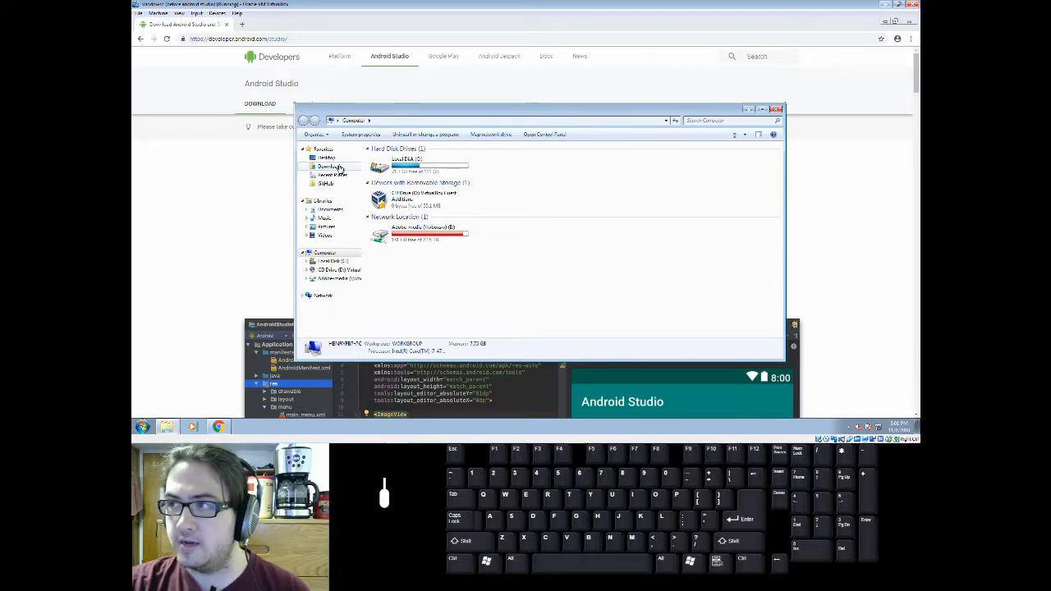
- Launch the downloaded android-studio installer .exe from the Downloads folder
{"action": "left_click", "coordinate": [328, 165]}
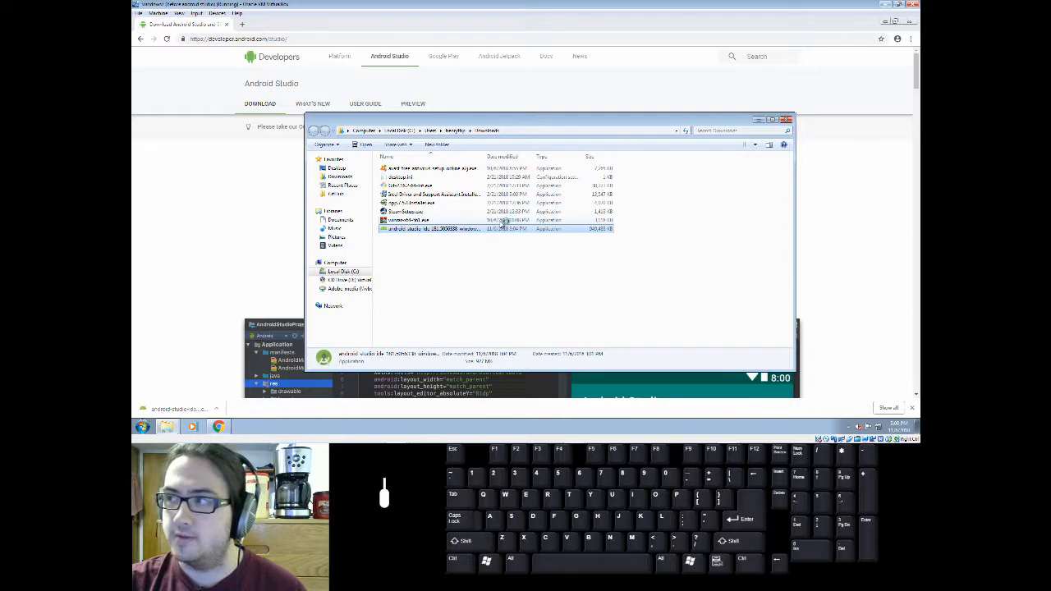
{"action": "double_click", "coordinate": [430, 230]}
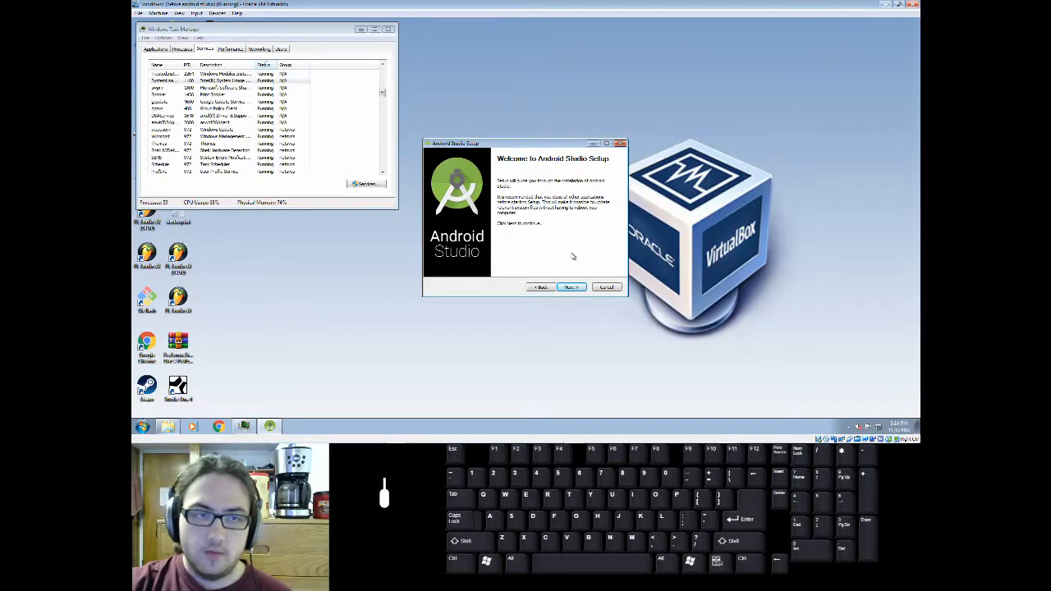
{"action": "mouse_move", "coordinate": [575, 262]}
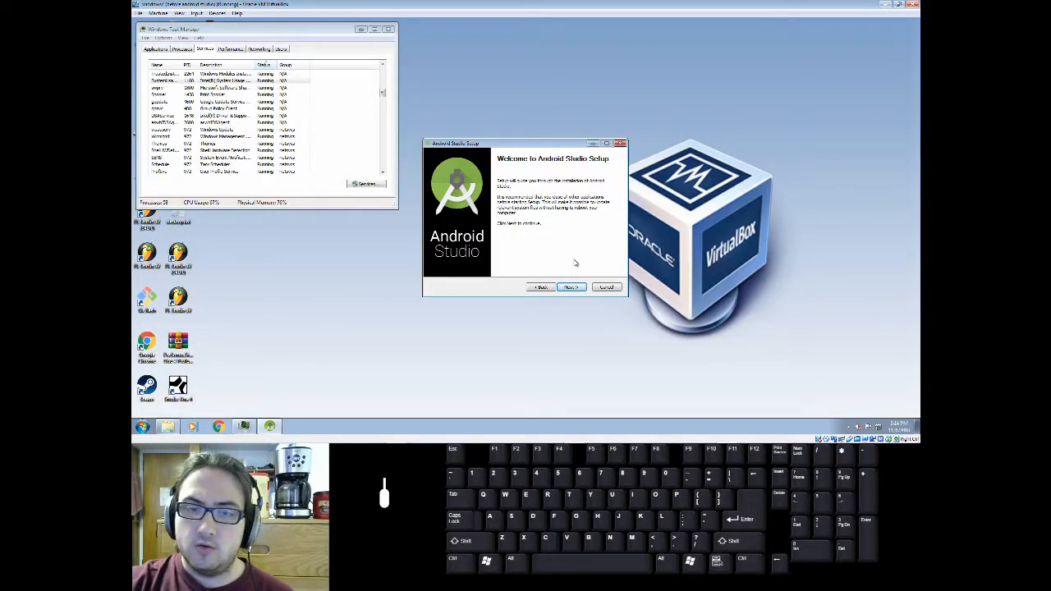
- Review the Android Virtual Device component and accept the default components
{"action": "left_click", "coordinate": [571, 287]}
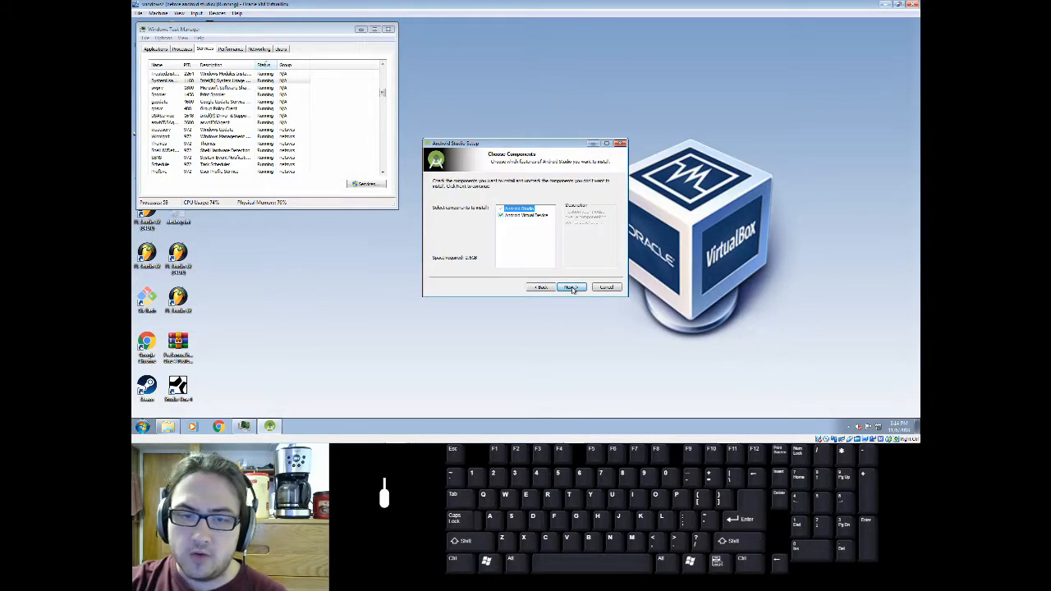
{"action": "left_click", "coordinate": [519, 210]}
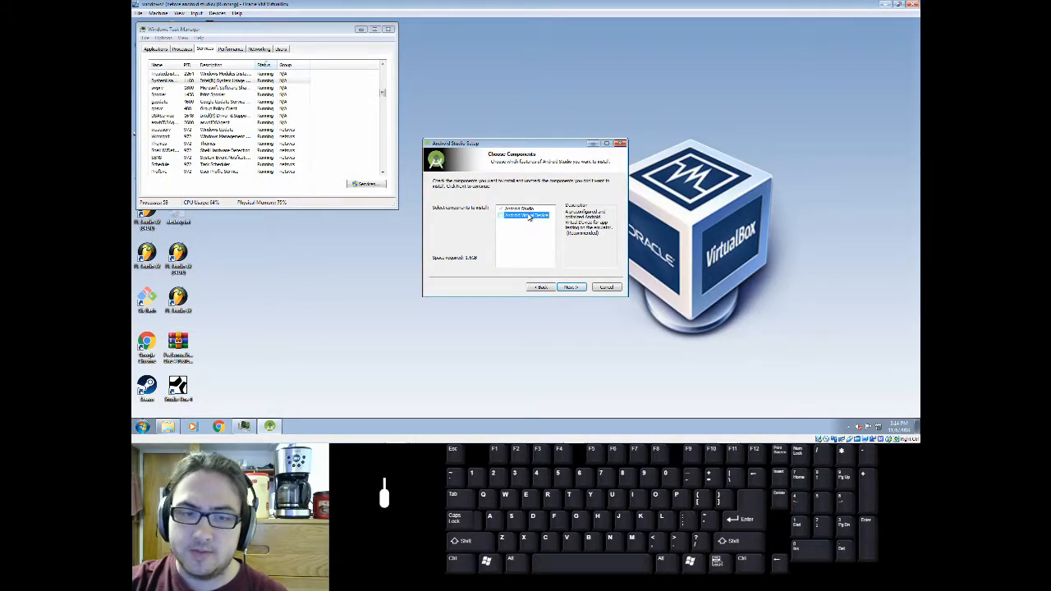
{"action": "left_click", "coordinate": [502, 214]}
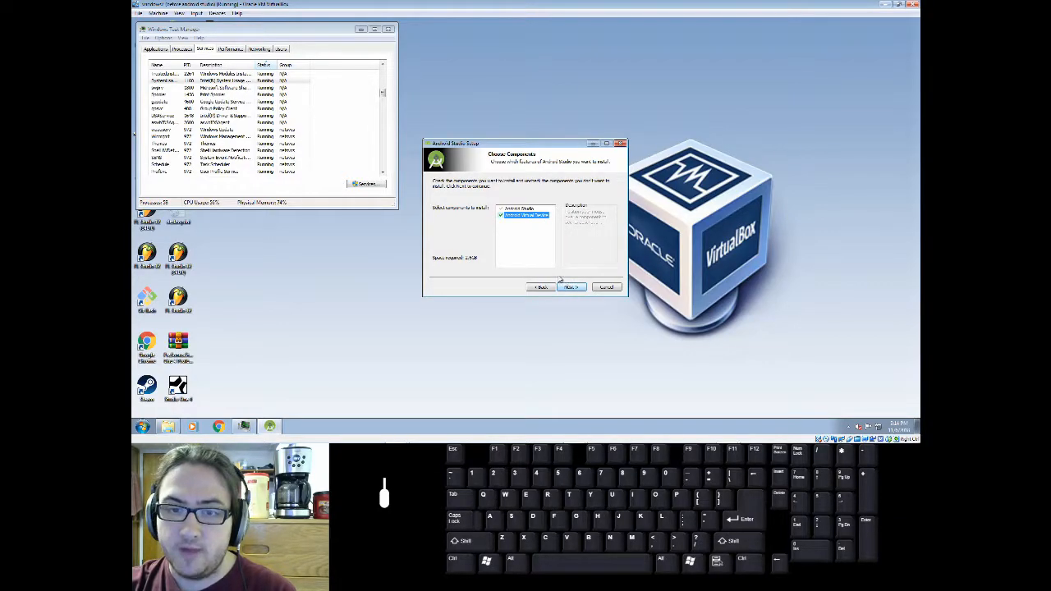
{"action": "left_click", "coordinate": [525, 213]}
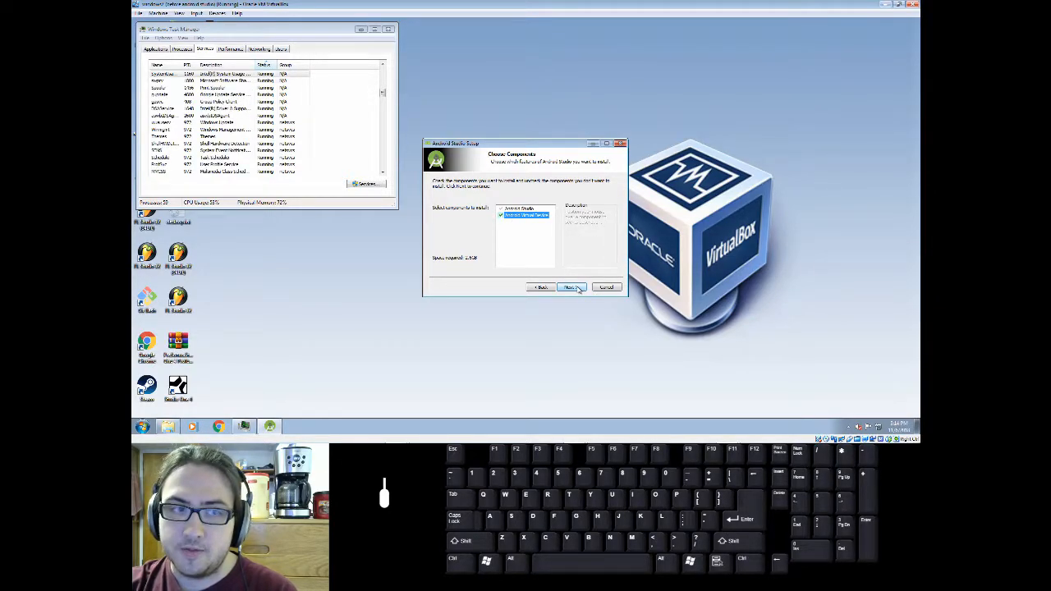
{"action": "left_click", "coordinate": [571, 287]}
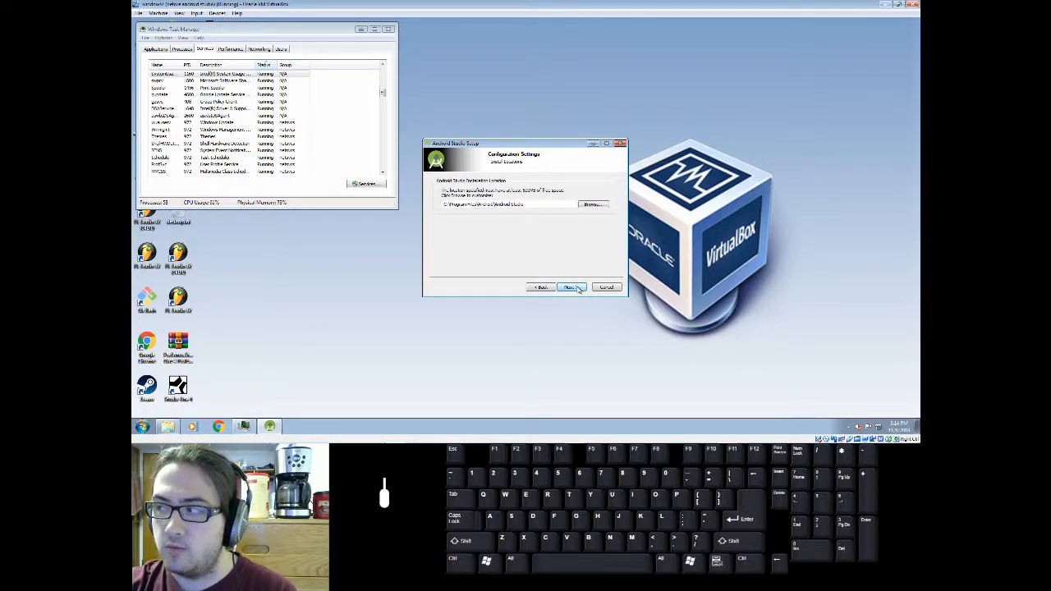
- Install with default location and Start Menu folder, then finish and launch Android Studio
{"action": "left_click", "coordinate": [572, 288]}
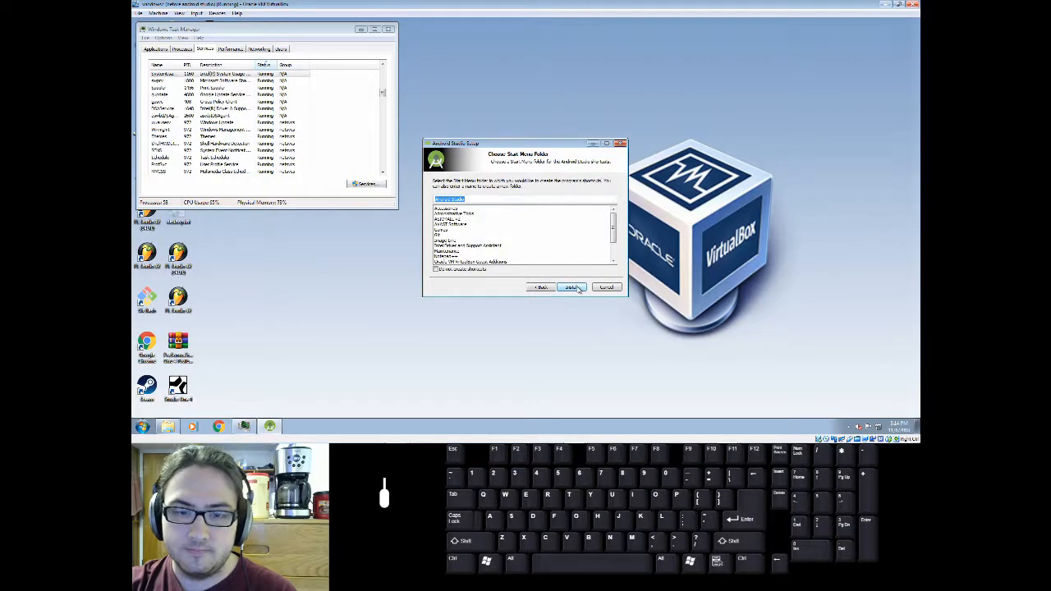
{"action": "left_click", "coordinate": [571, 286]}
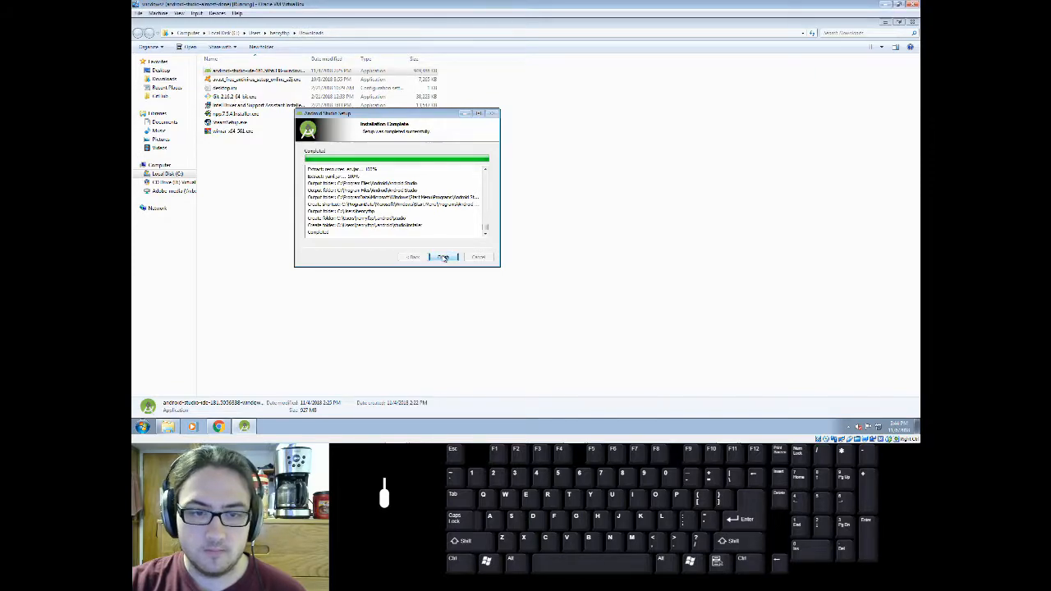
{"action": "left_click", "coordinate": [443, 256]}
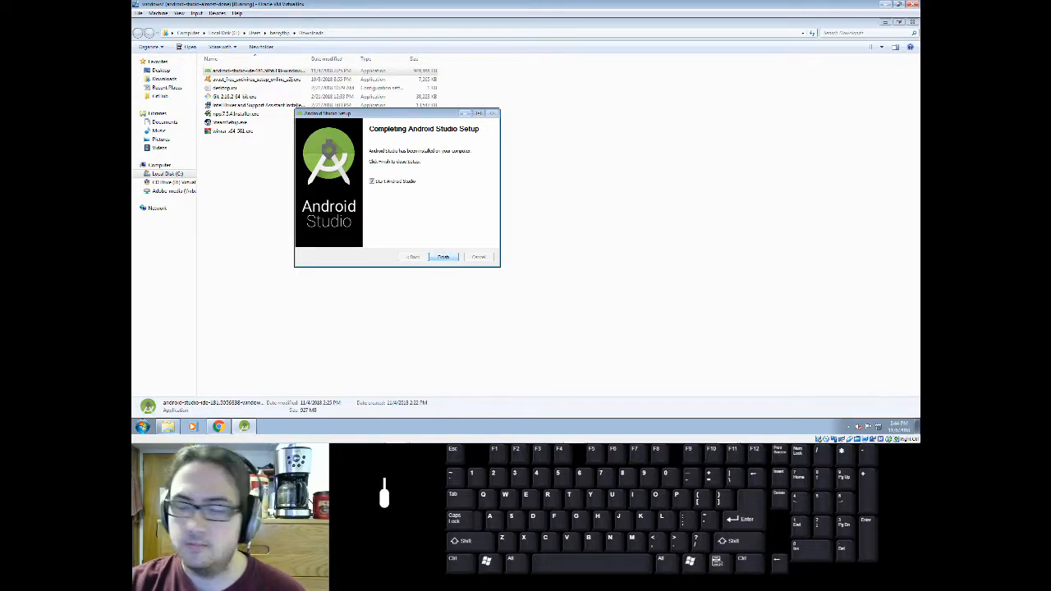
{"action": "left_click", "coordinate": [443, 256]}
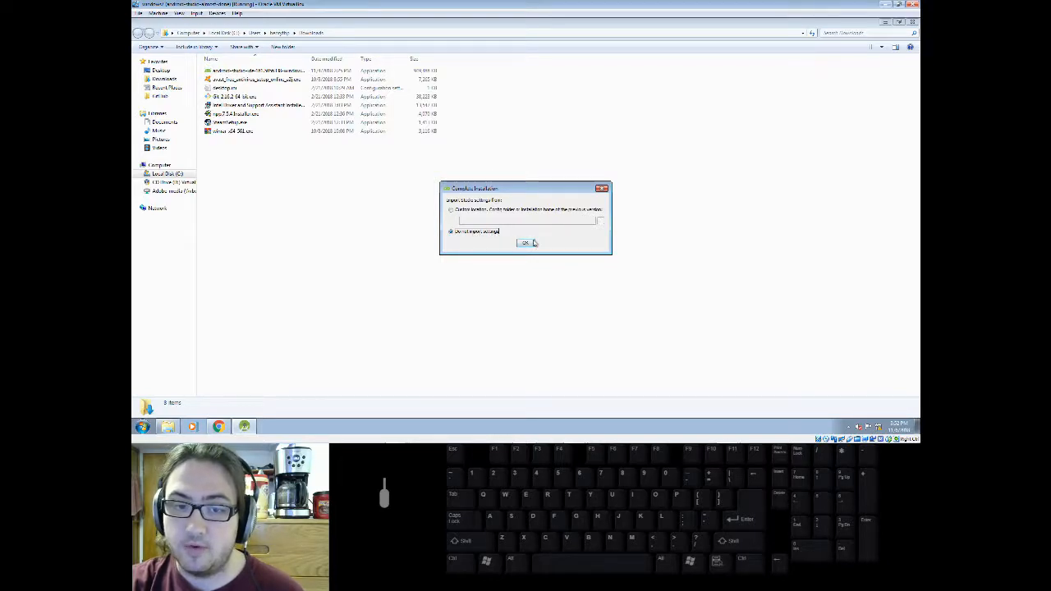
- Skip settings import, keep Standard install type and default theme, and download SDK components
{"action": "left_click", "coordinate": [525, 243]}
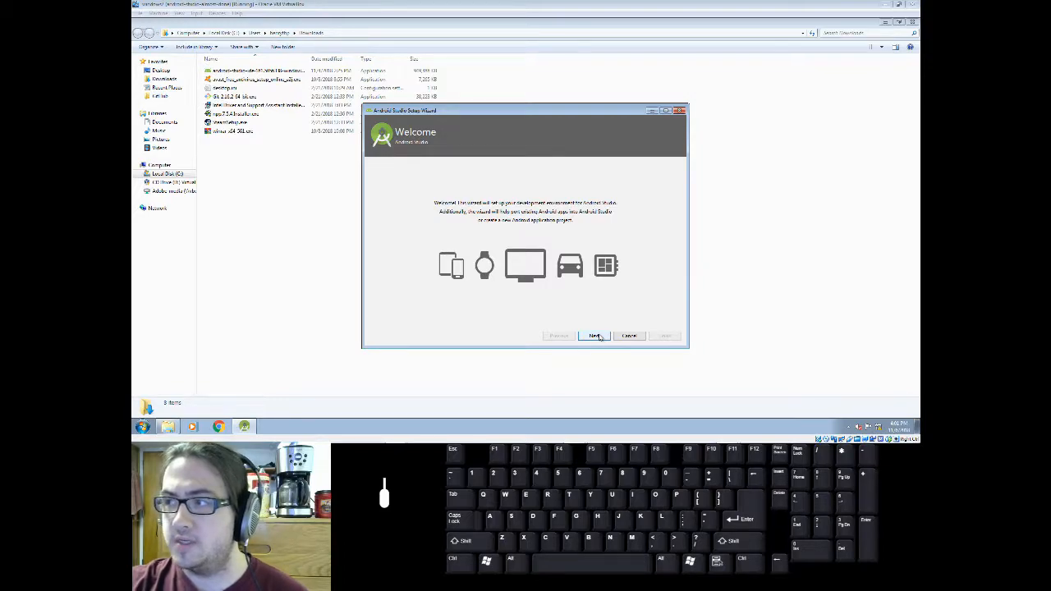
{"action": "left_click", "coordinate": [595, 335]}
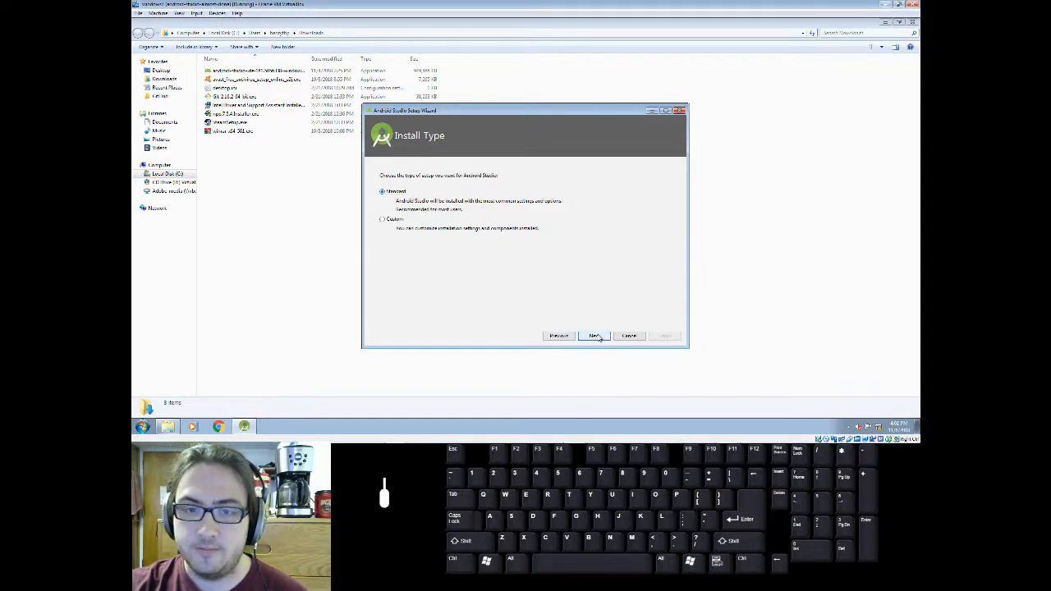
{"action": "left_click", "coordinate": [595, 335]}
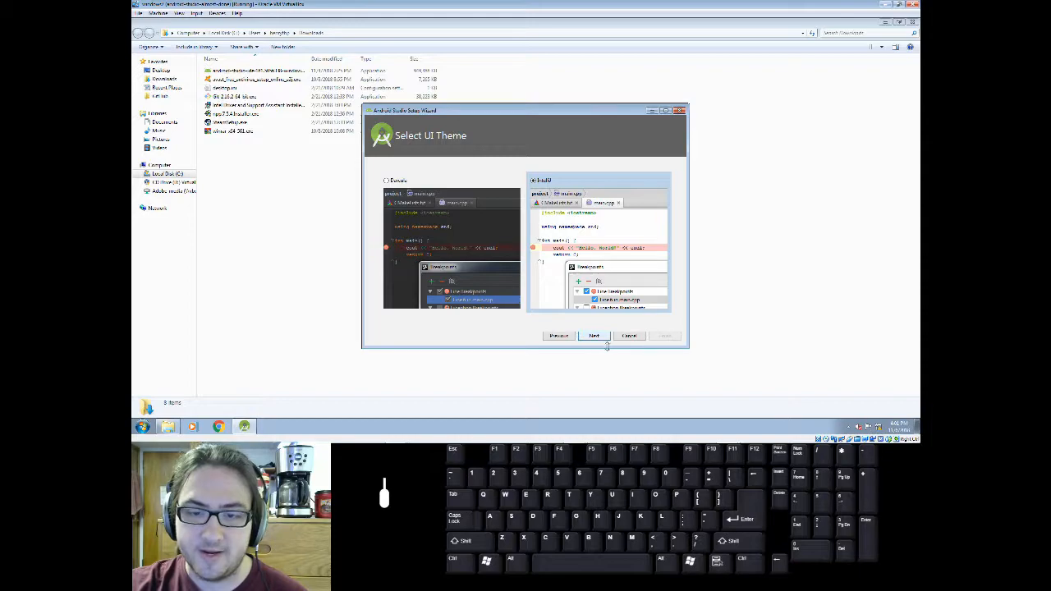
{"action": "left_click", "coordinate": [594, 335]}
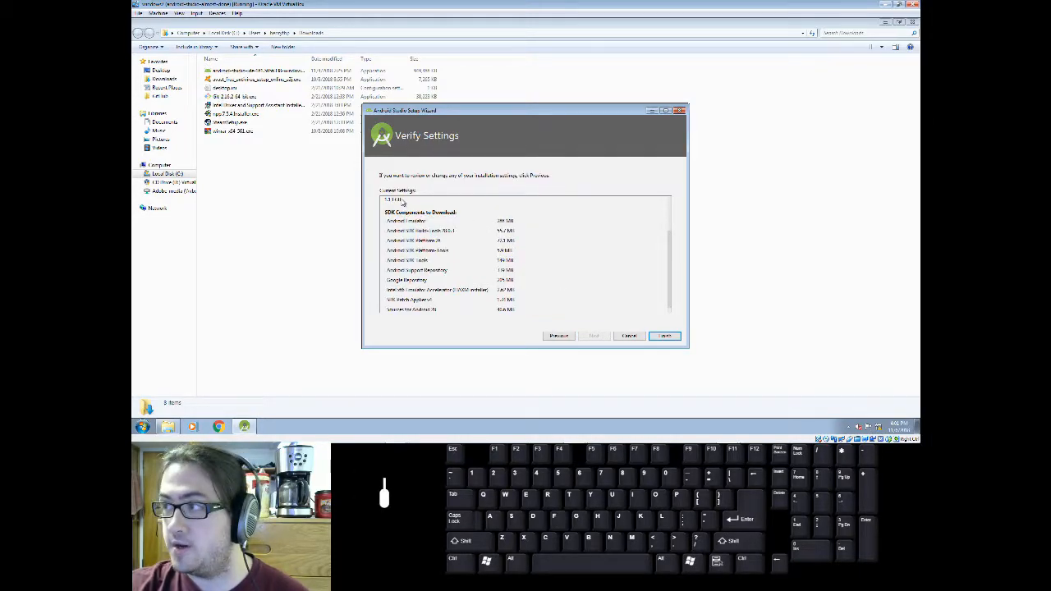
{"action": "left_click", "coordinate": [663, 335]}
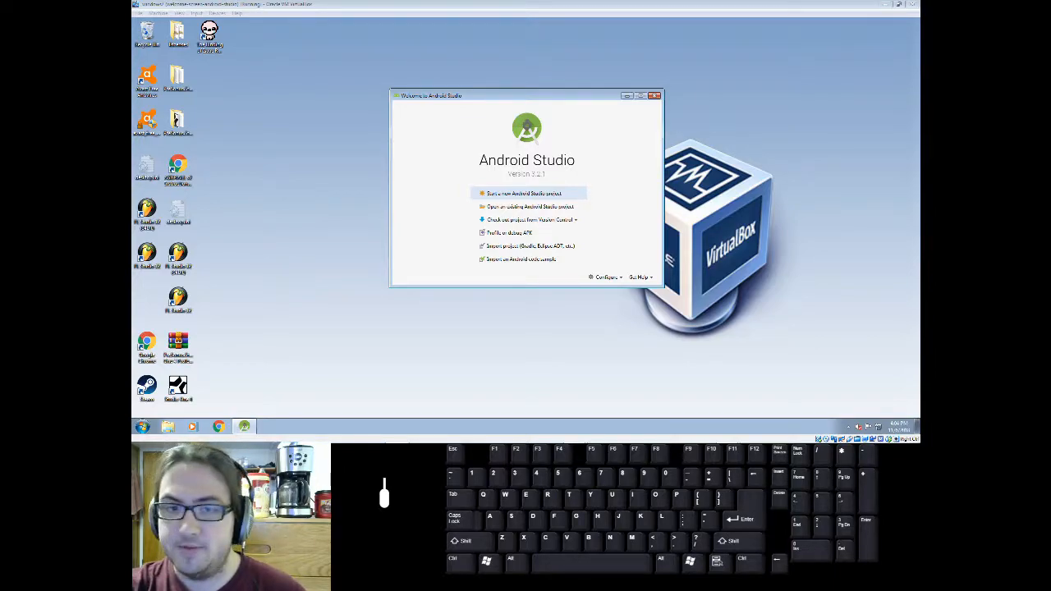
{"action": "mouse_move", "coordinate": [654, 108]}
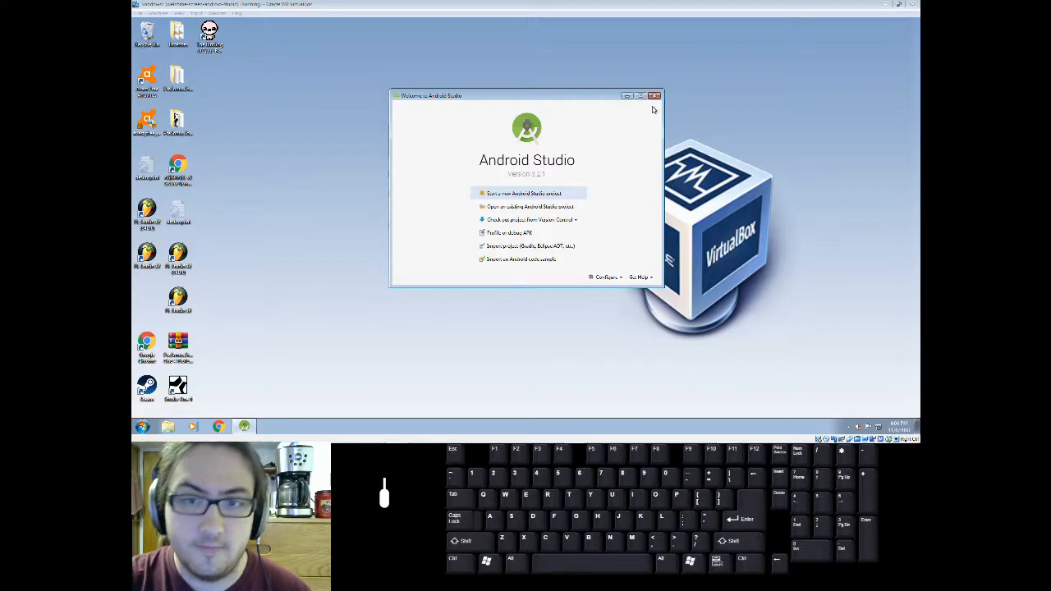
{"action": "mouse_move", "coordinate": [676, 117]}
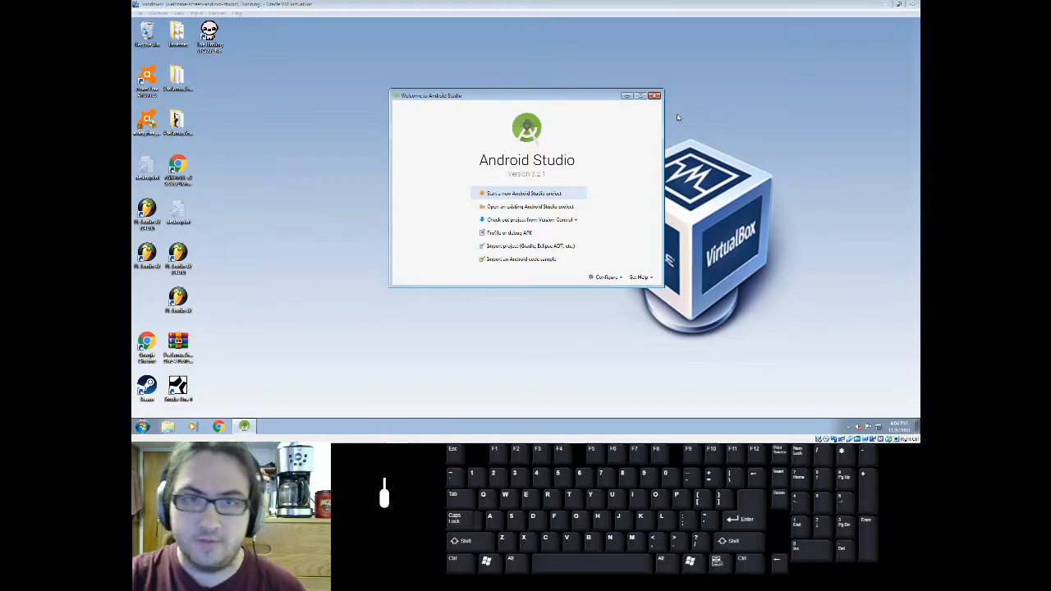
{"action": "mouse_move", "coordinate": [654, 123]}
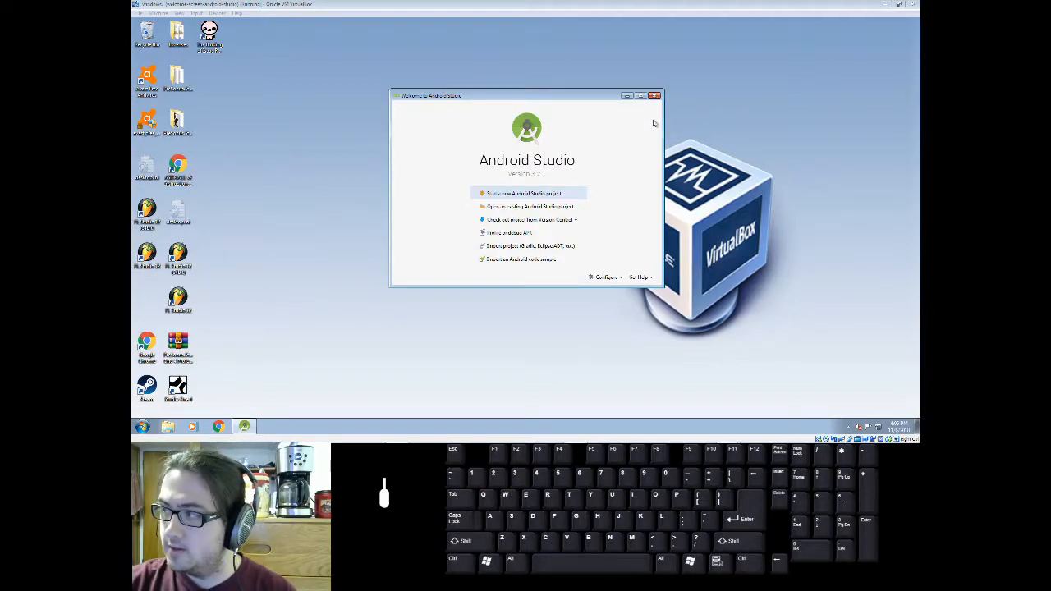
{"action": "mouse_move", "coordinate": [637, 108]}
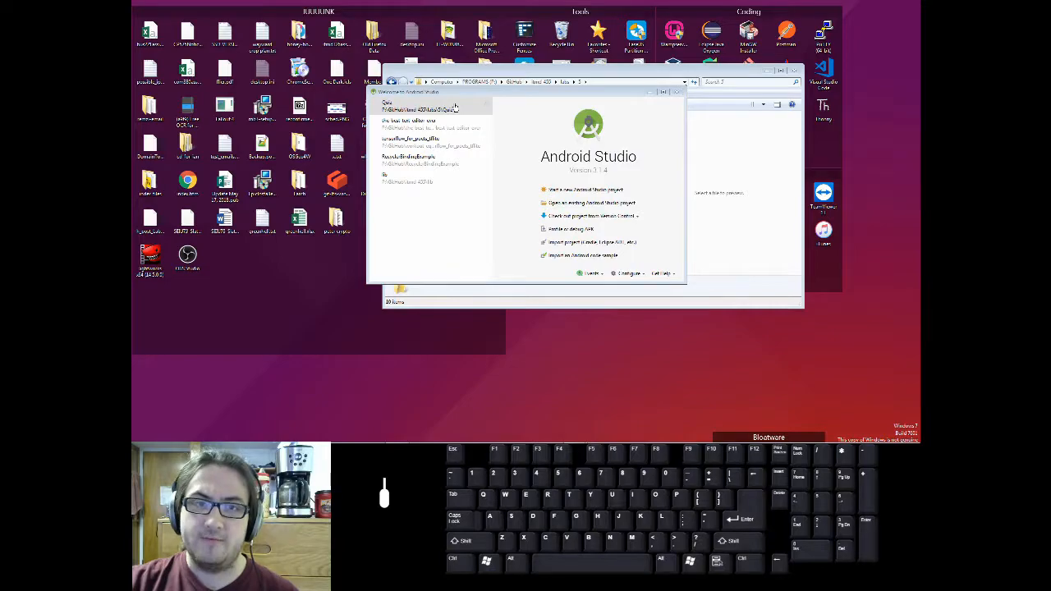
- Start a new Android Studio project from the welcome screen
{"action": "left_click", "coordinate": [419, 123]}
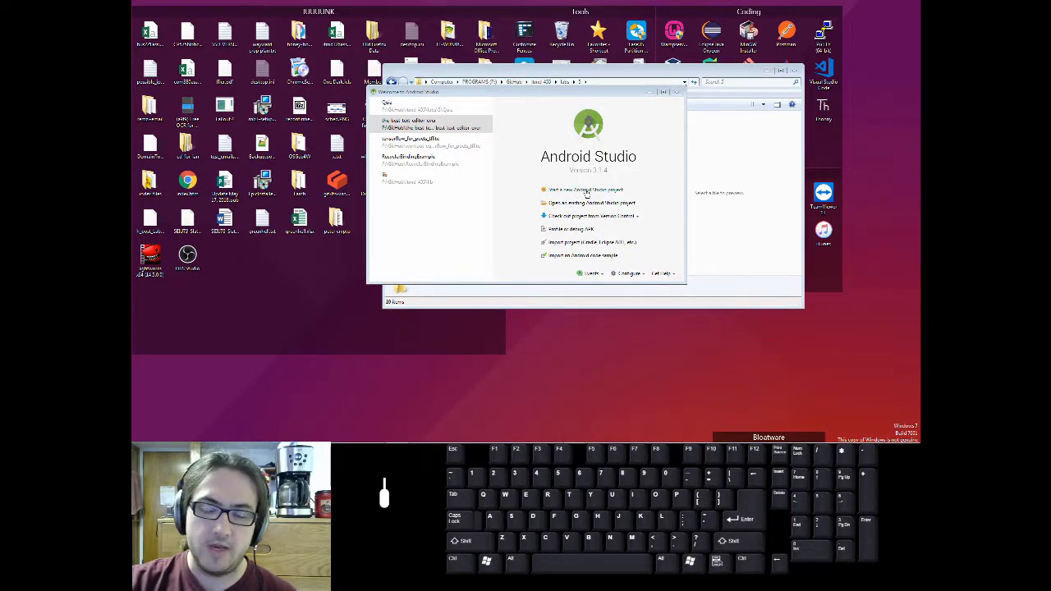
{"action": "left_click", "coordinate": [585, 190]}
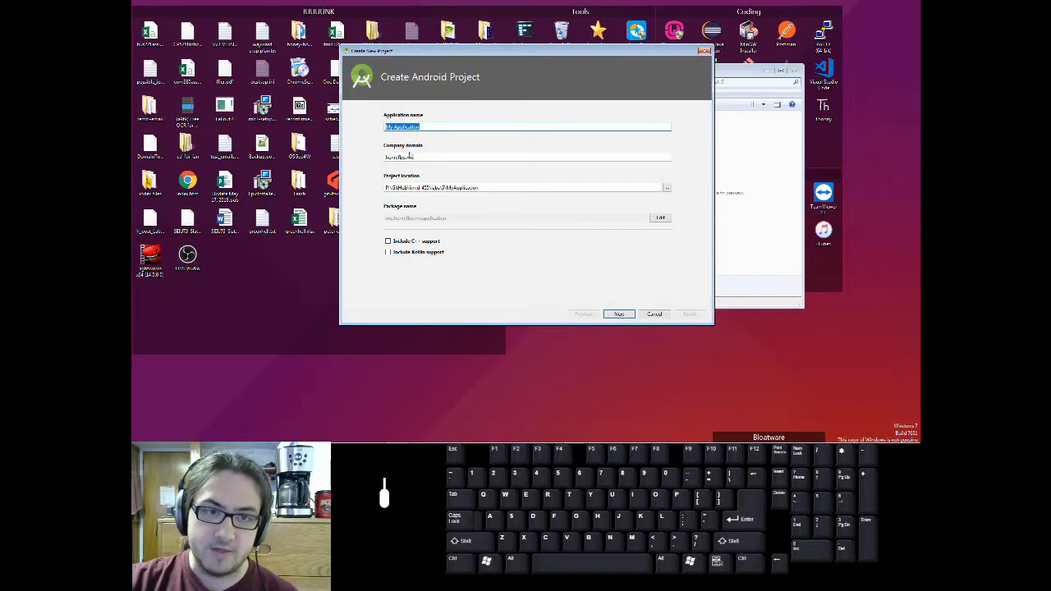
- Accept the default application name, company domain and project location
{"action": "left_click", "coordinate": [526, 187]}
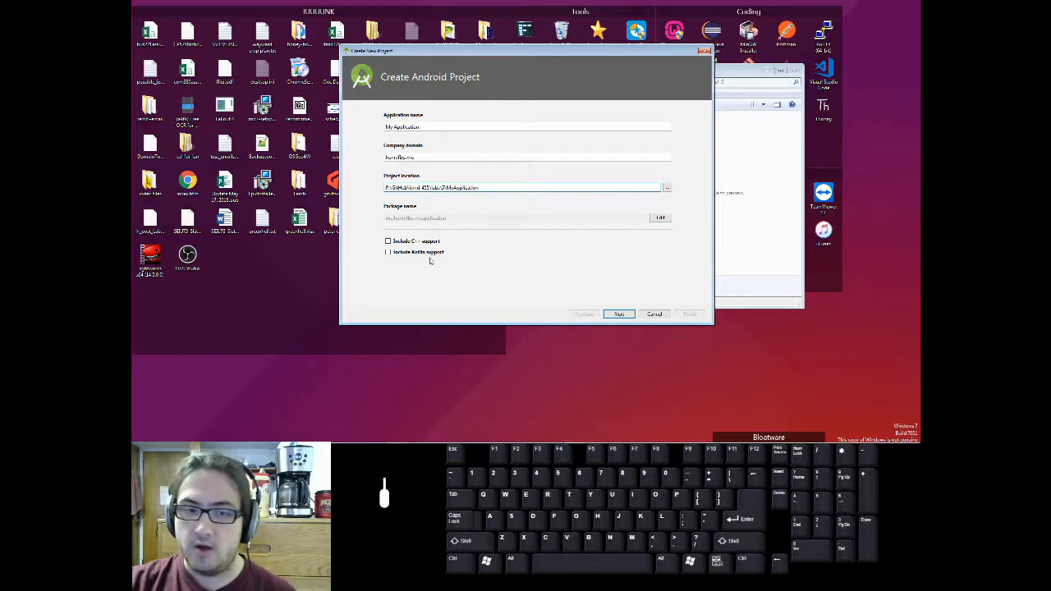
{"action": "mouse_move", "coordinate": [450, 259]}
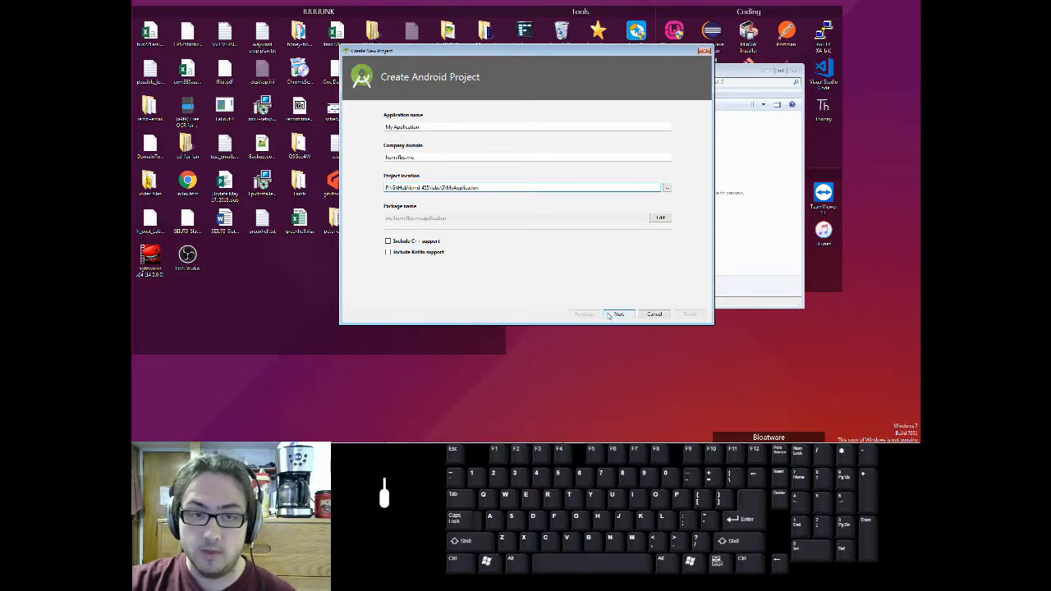
{"action": "left_click", "coordinate": [617, 313]}
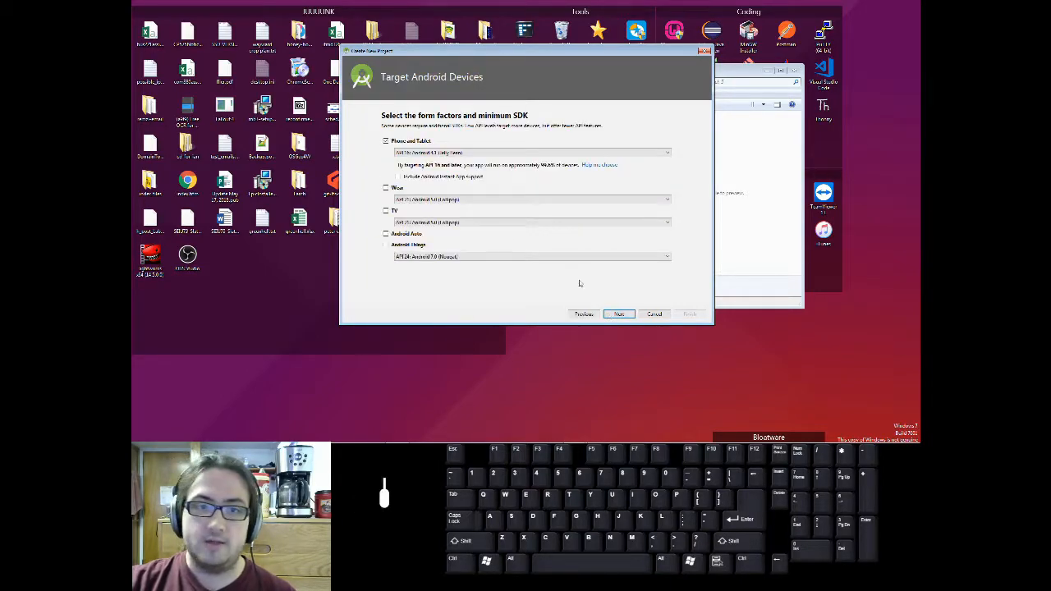
{"action": "left_click", "coordinate": [532, 153]}
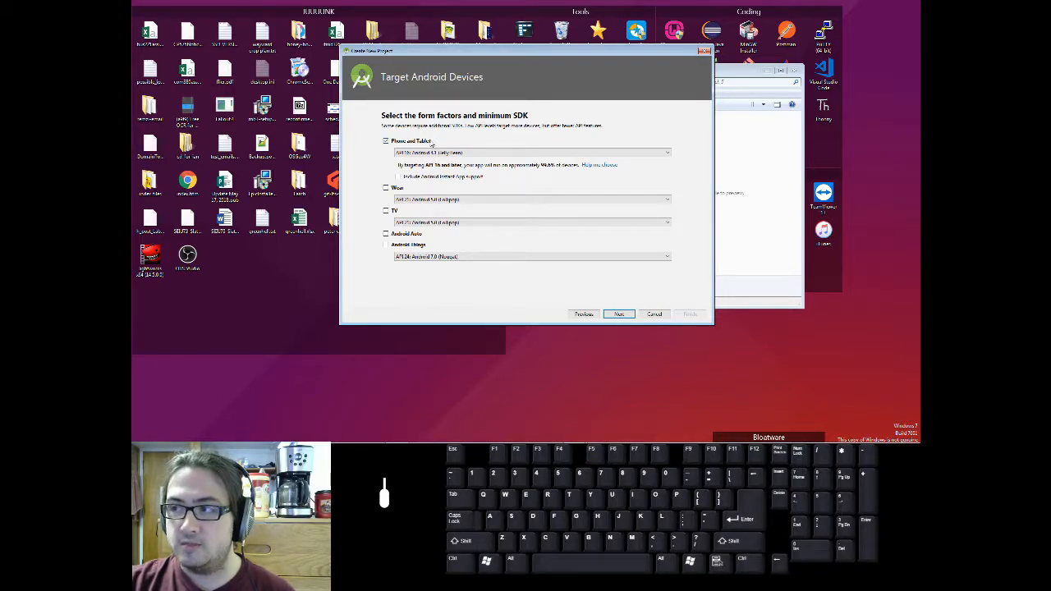
{"action": "left_click", "coordinate": [532, 153]}
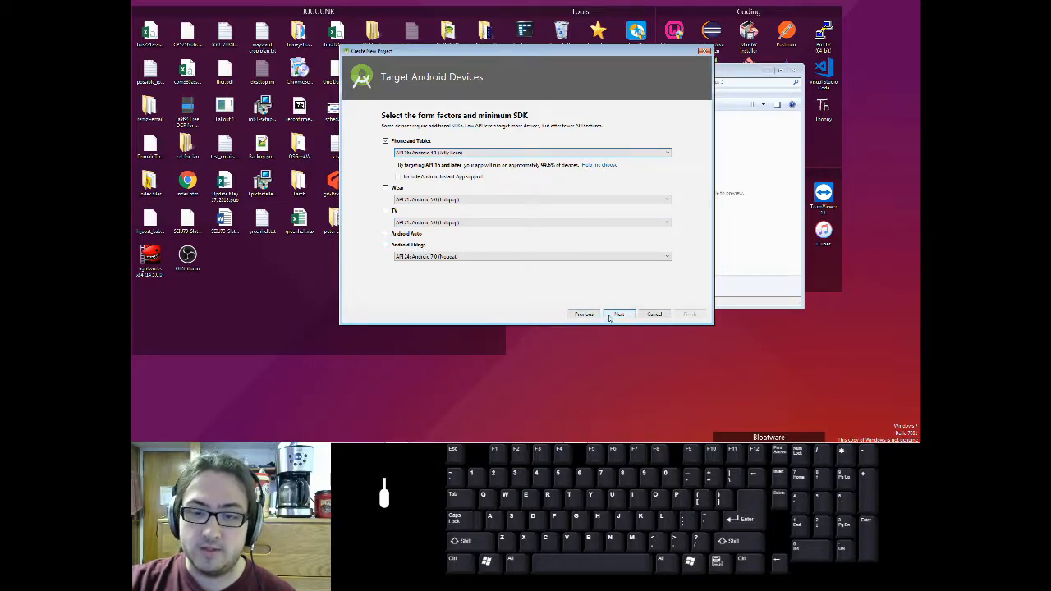
- Confirm default target devices and choose the Empty Activity template
{"action": "left_click", "coordinate": [617, 313]}
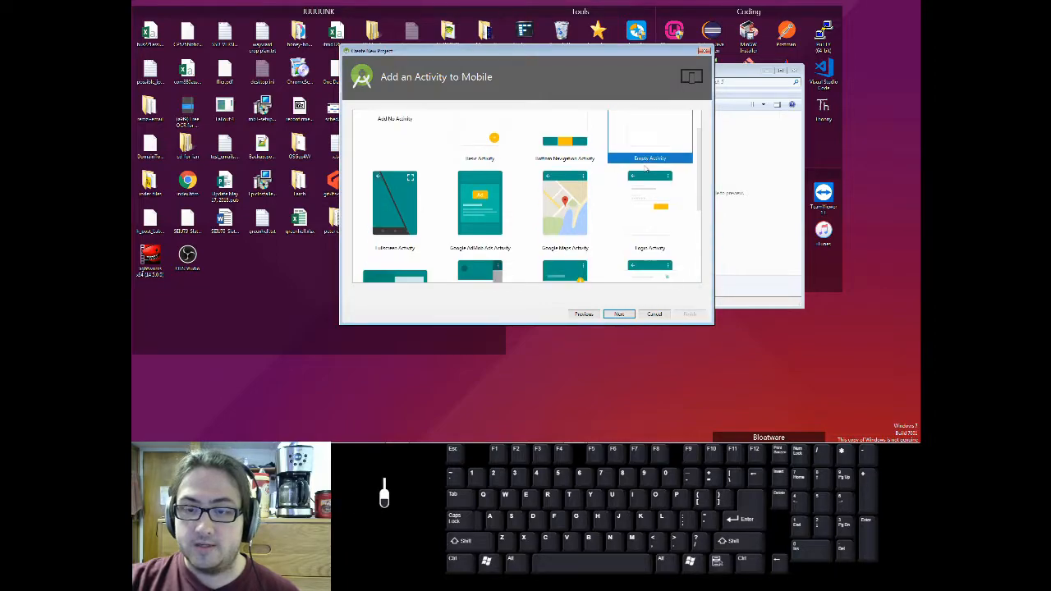
{"action": "scroll", "scroll_direction": "down", "scroll_amount": 3}
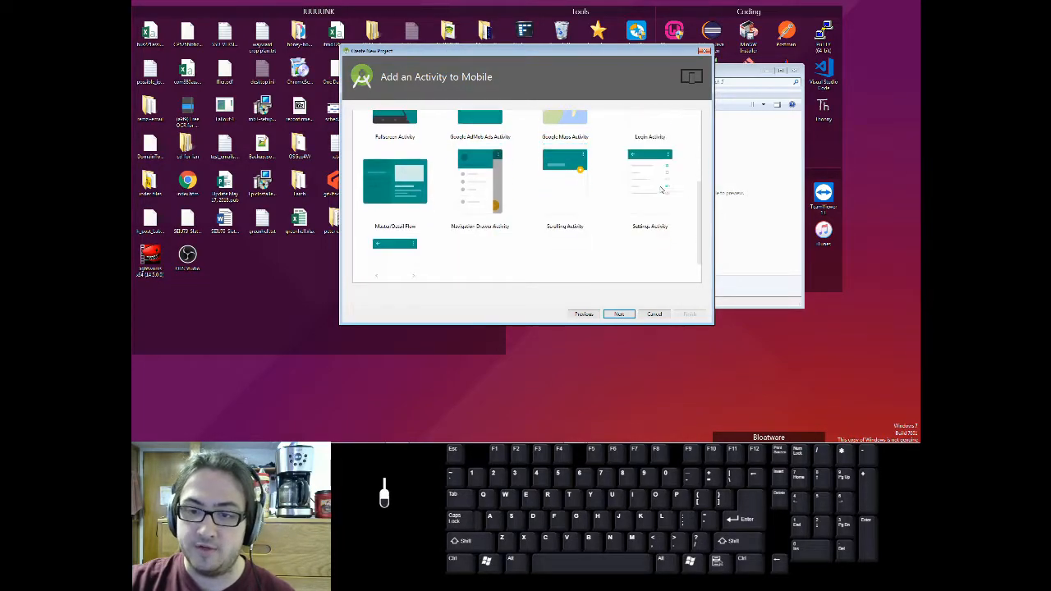
{"action": "left_click", "coordinate": [617, 313]}
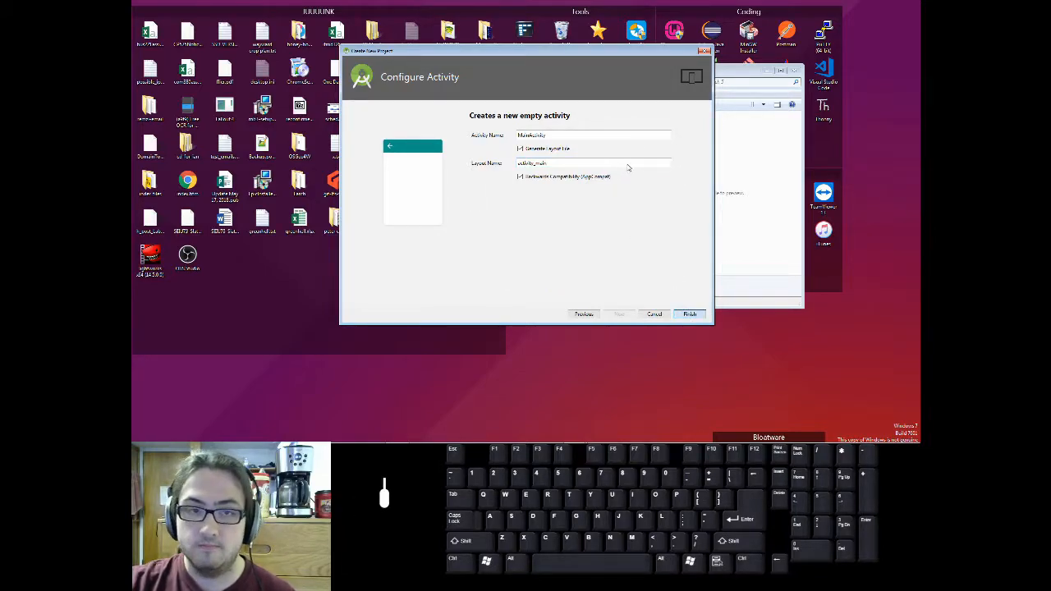
- Finish the wizard with default MainActivity names so the project builds and opens
{"action": "left_click", "coordinate": [690, 314]}
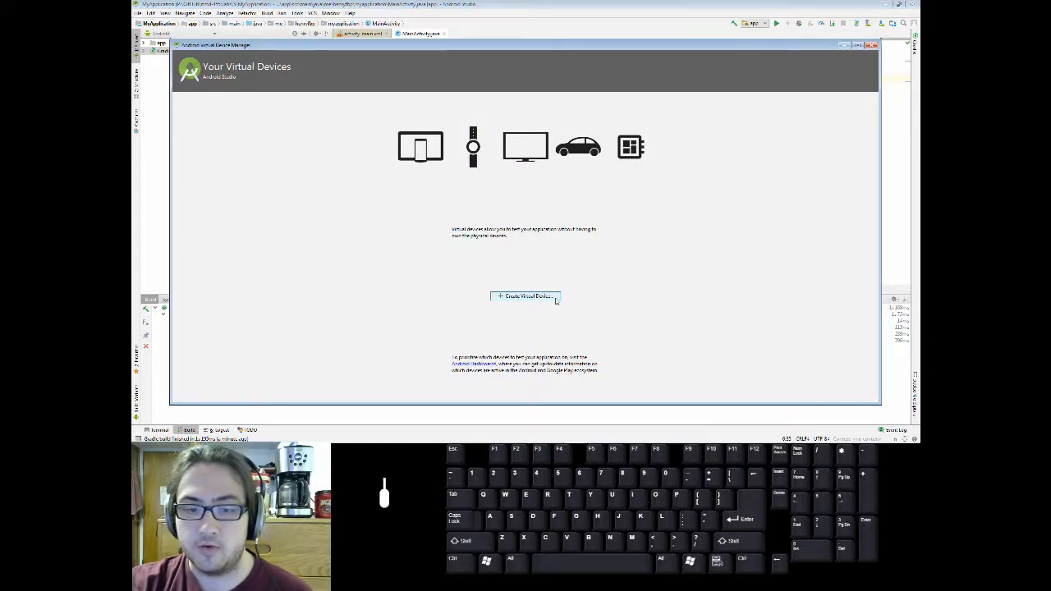
- Create a virtual device using the Nexus 5X phone hardware profile and continue to system images
{"action": "left_click", "coordinate": [526, 296]}
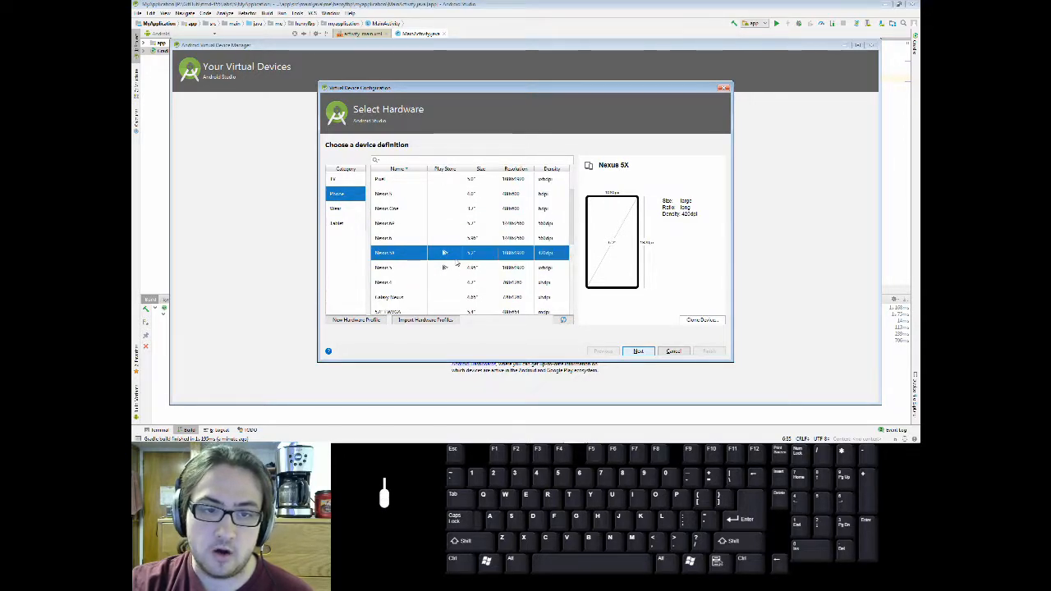
{"action": "scroll", "scroll_direction": "down", "scroll_amount": 3}
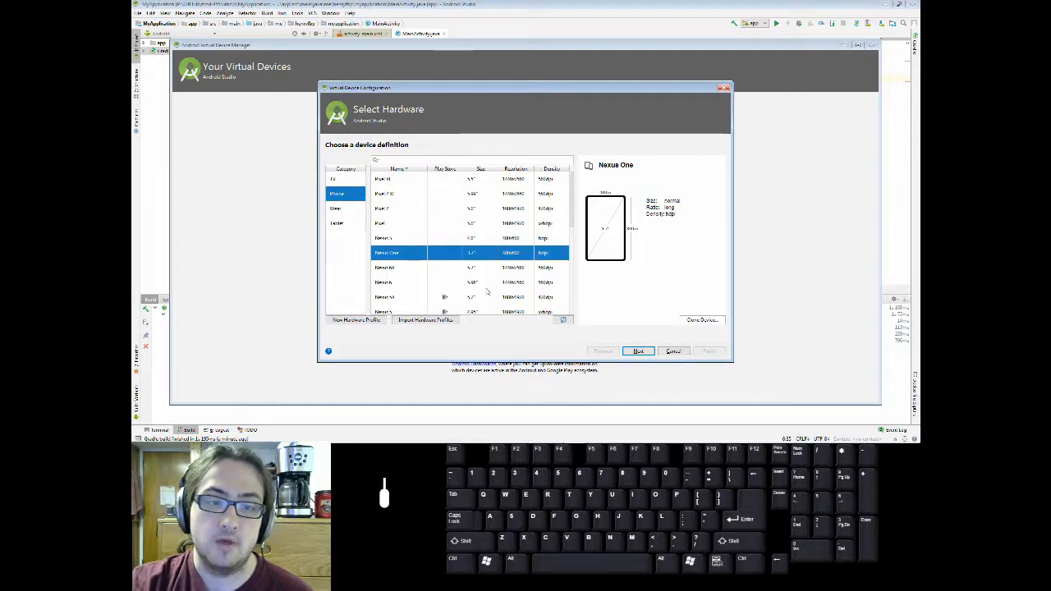
{"action": "left_click", "coordinate": [386, 295]}
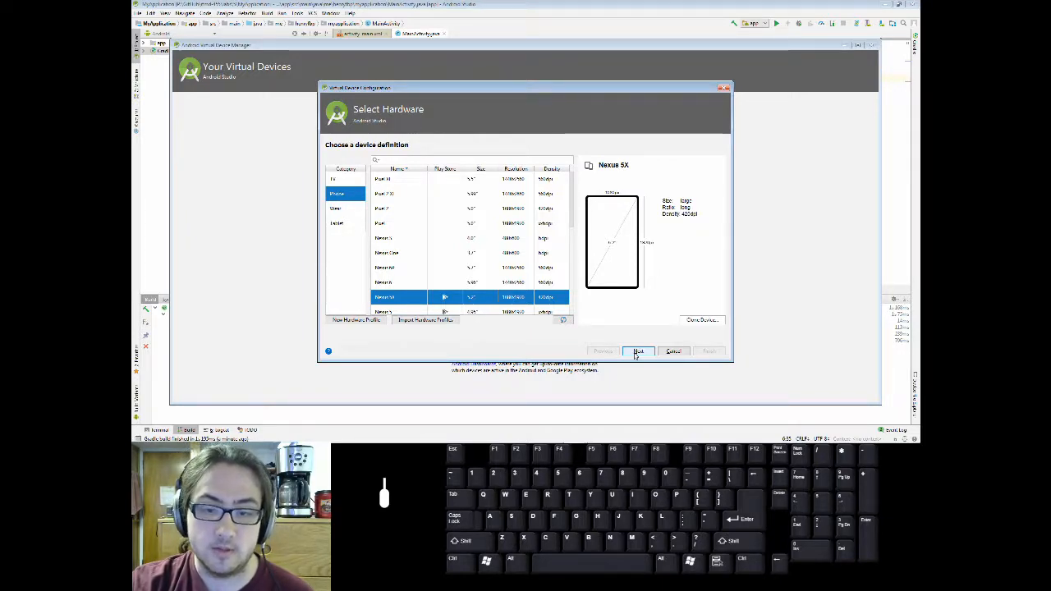
{"action": "left_click", "coordinate": [639, 351]}
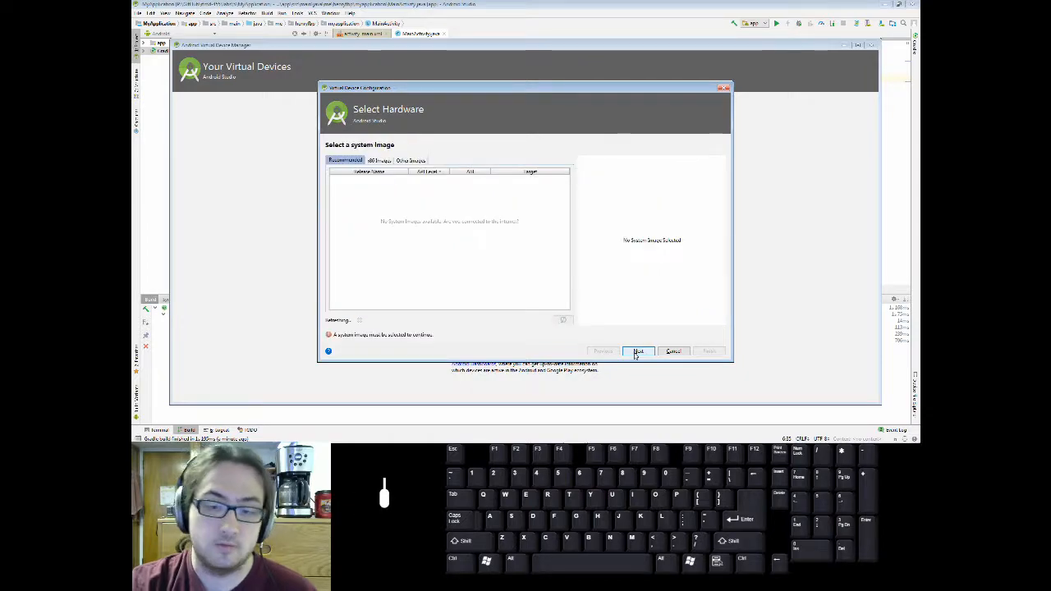
- Download a system image and compare the x86 Images and Other Images lists
{"action": "left_click", "coordinate": [637, 352]}
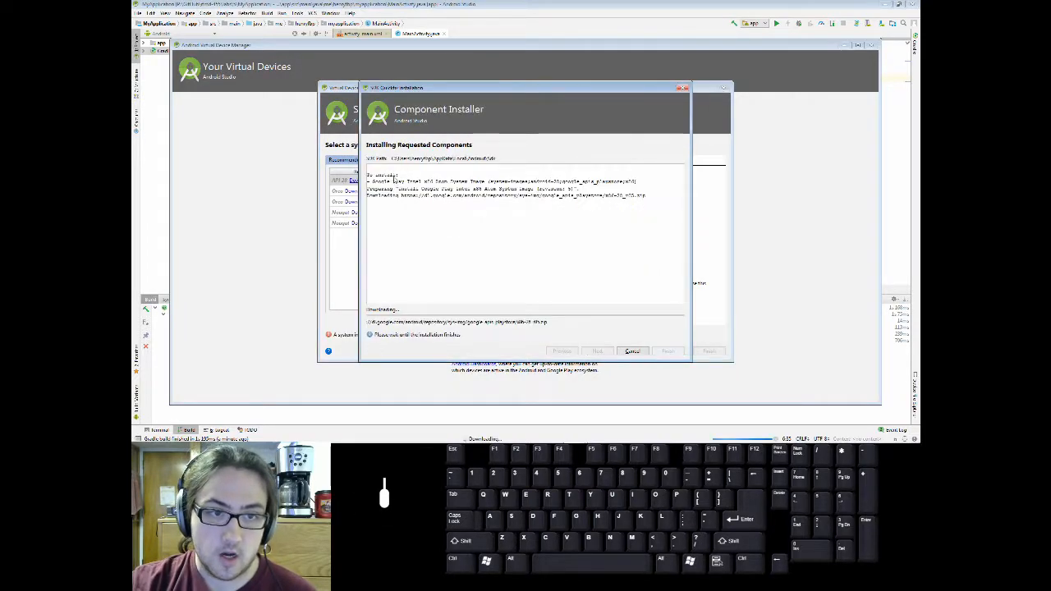
{"action": "left_click", "coordinate": [630, 352]}
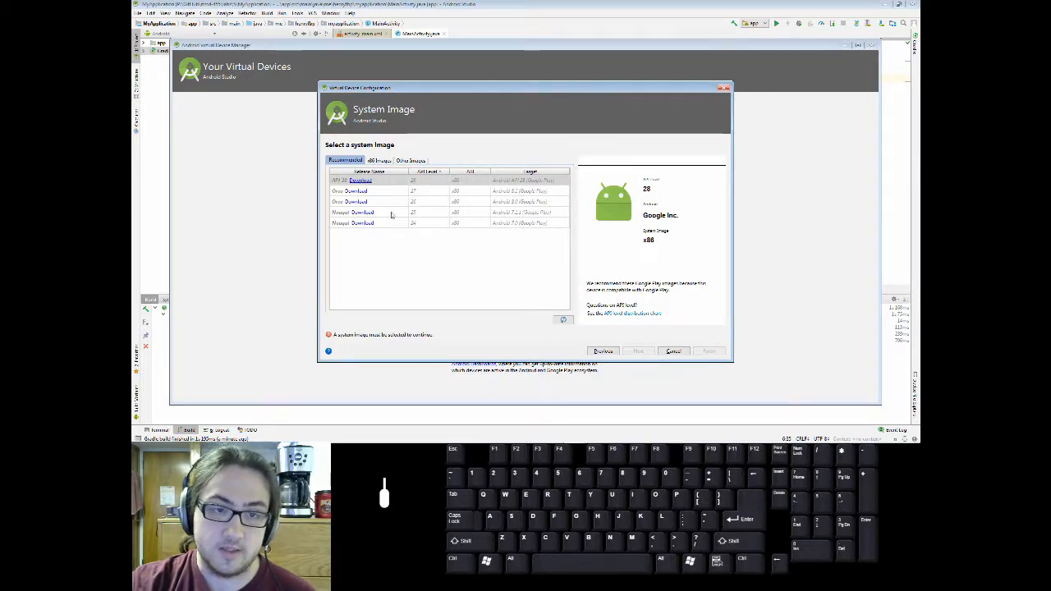
{"action": "mouse_move", "coordinate": [439, 194]}
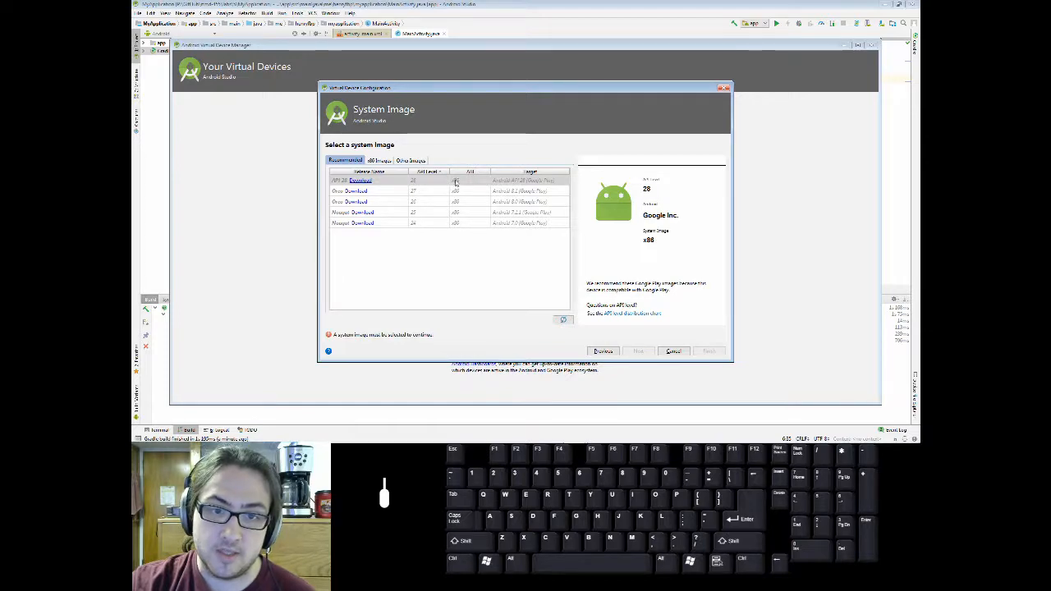
{"action": "left_click", "coordinate": [379, 161]}
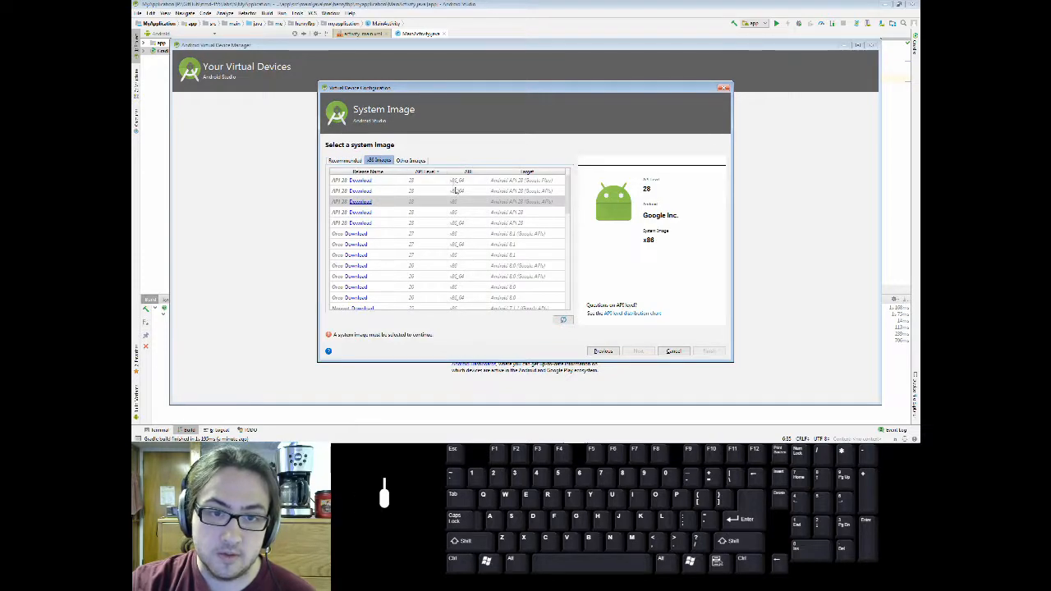
{"action": "left_click", "coordinate": [410, 161]}
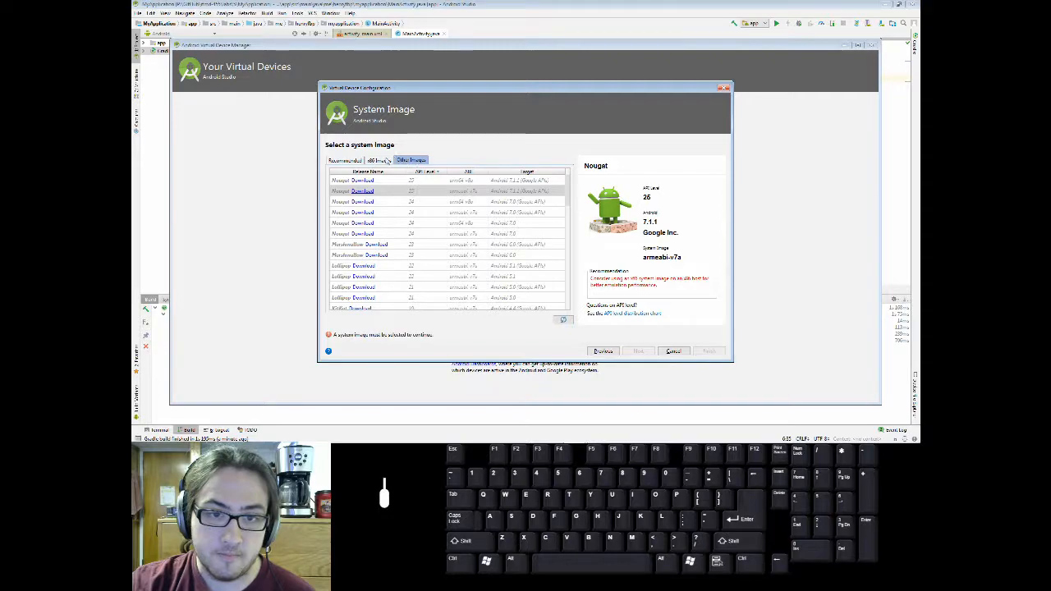
{"action": "left_click", "coordinate": [381, 161]}
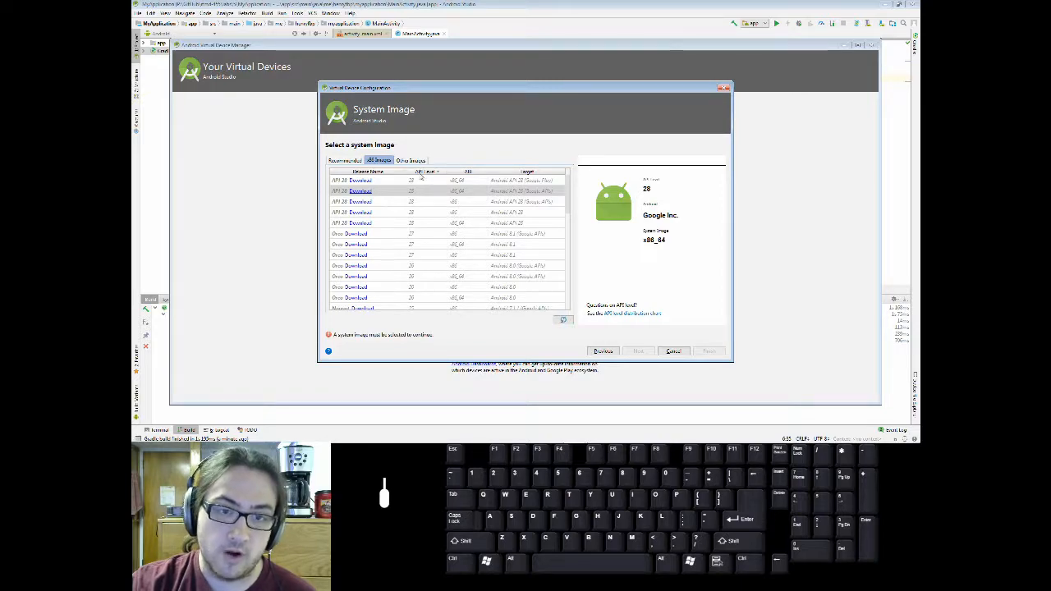
{"action": "left_click", "coordinate": [410, 161]}
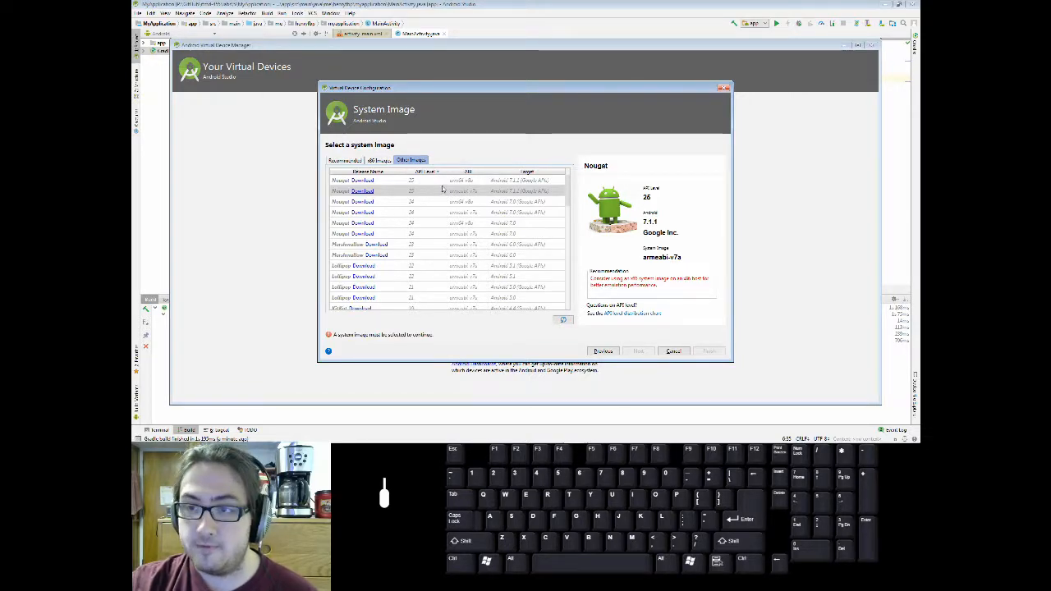
- Review the arm64-v8a and armeabi-v7a images, then select the recommended API 28 x86 image
{"action": "left_click", "coordinate": [369, 178]}
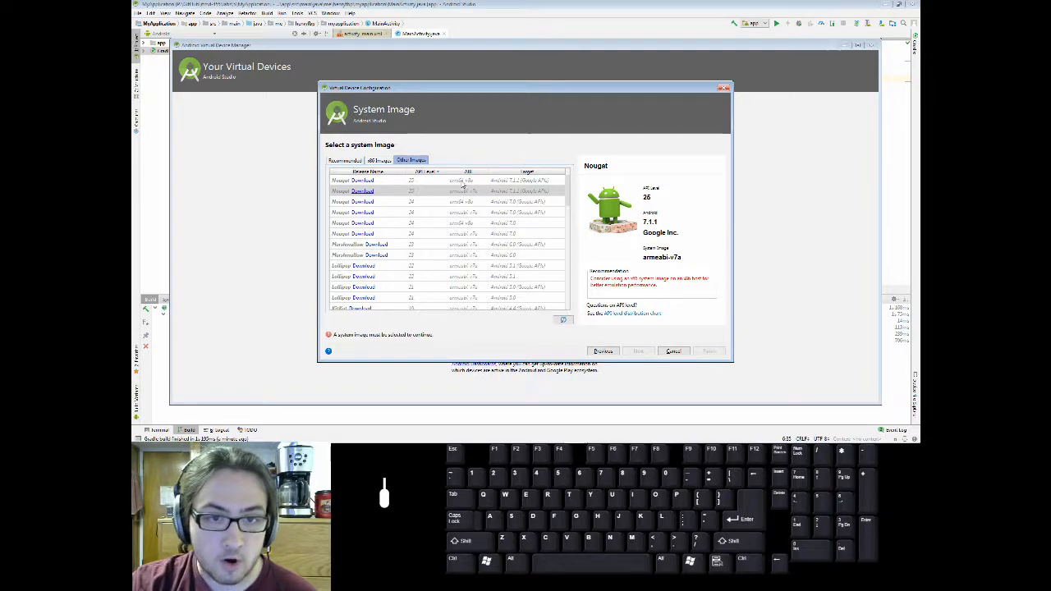
{"action": "left_click", "coordinate": [369, 190]}
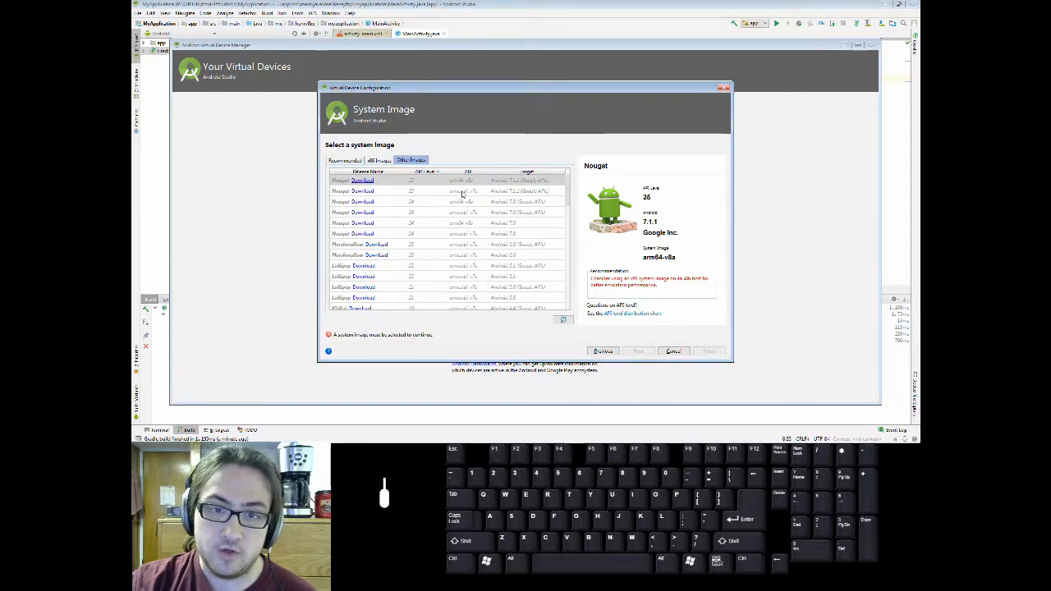
{"action": "left_click", "coordinate": [362, 191]}
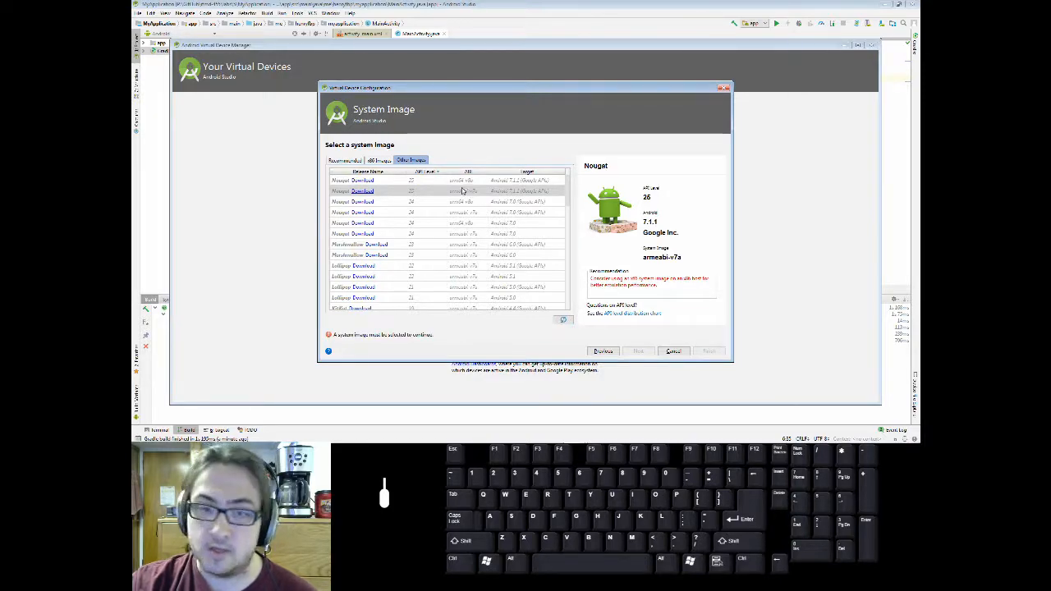
{"action": "left_click", "coordinate": [345, 159]}
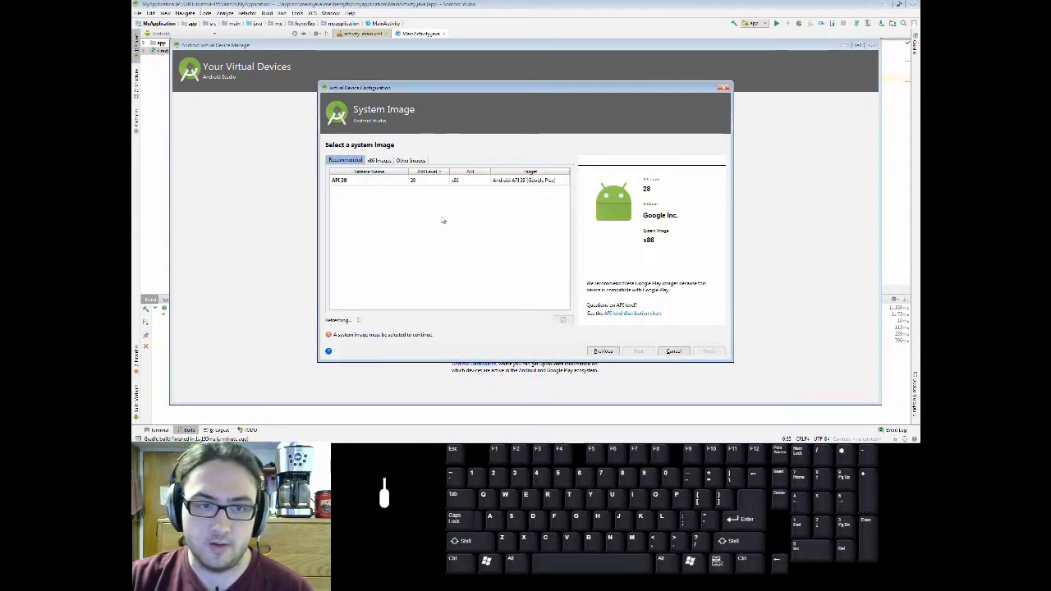
{"action": "left_click", "coordinate": [369, 179]}
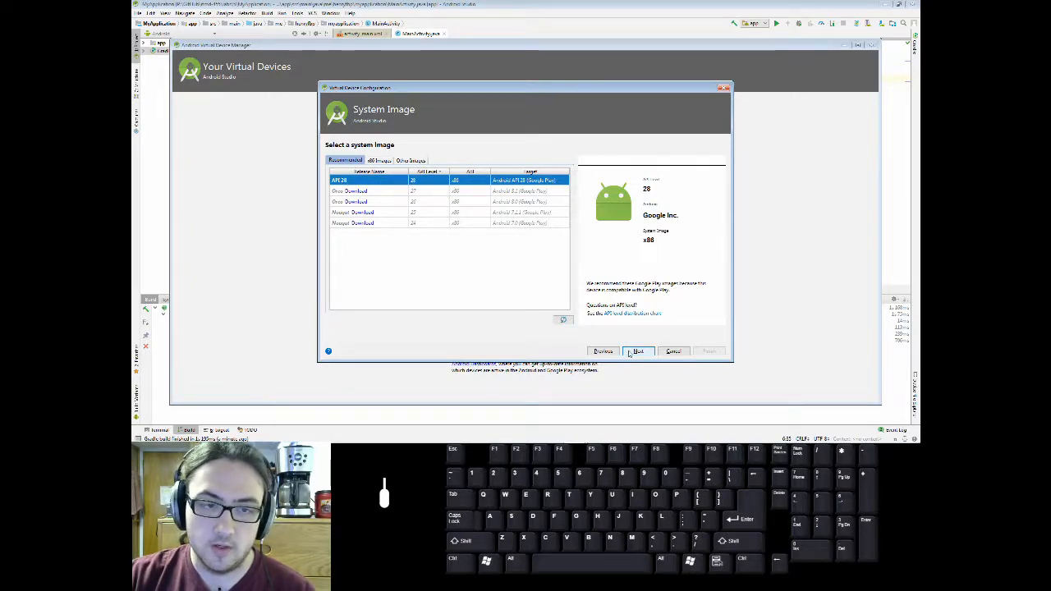
- Review the device's advanced network speed and front camera settings, then finish creating it
{"action": "left_click", "coordinate": [637, 351]}
{"action": "type", "text": "coolest phone ever"}
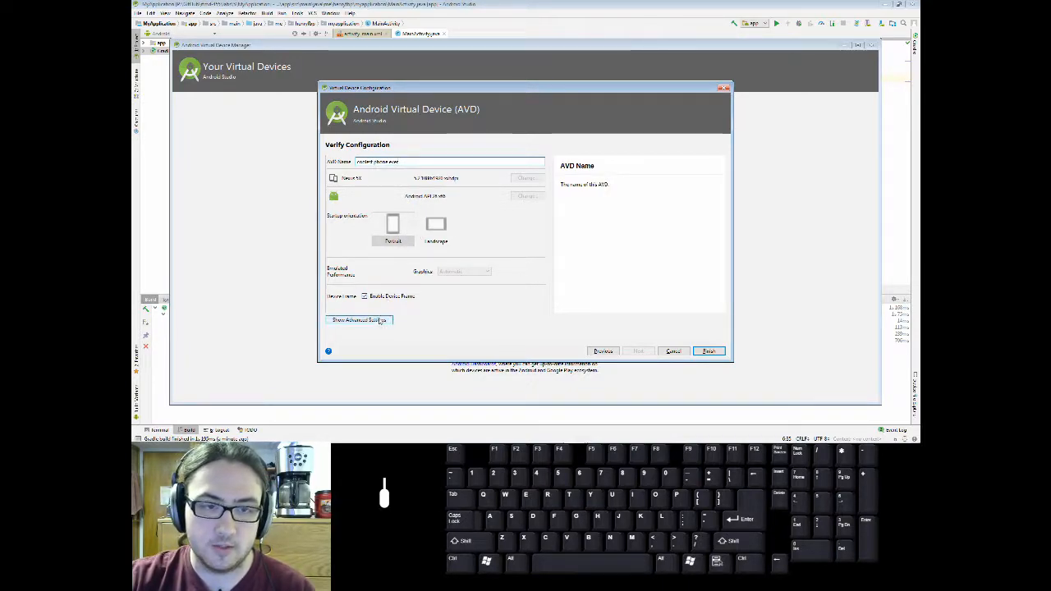
{"action": "left_click", "coordinate": [358, 320]}
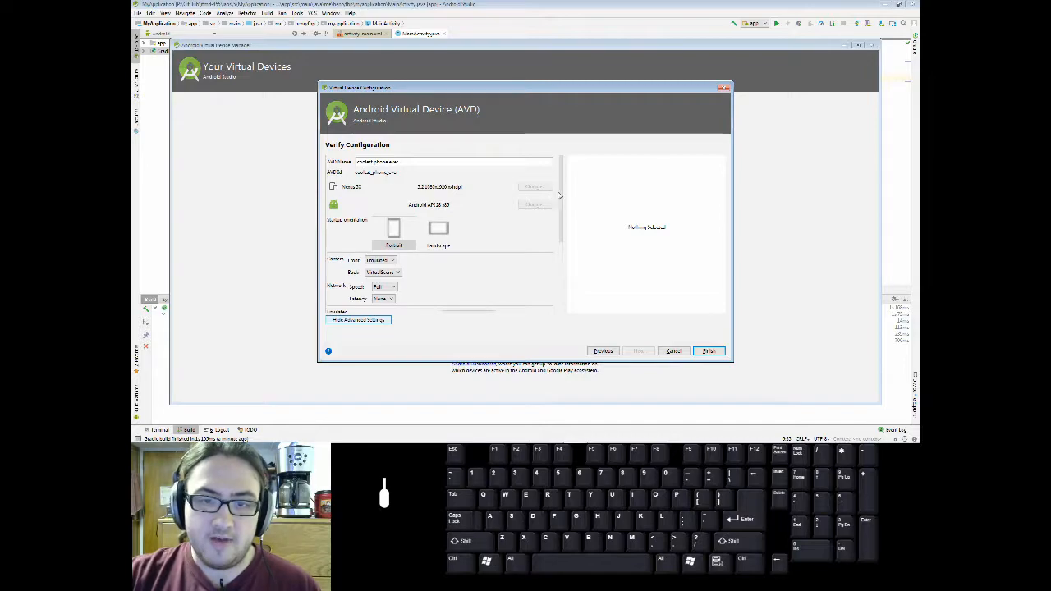
{"action": "left_click", "coordinate": [385, 250]}
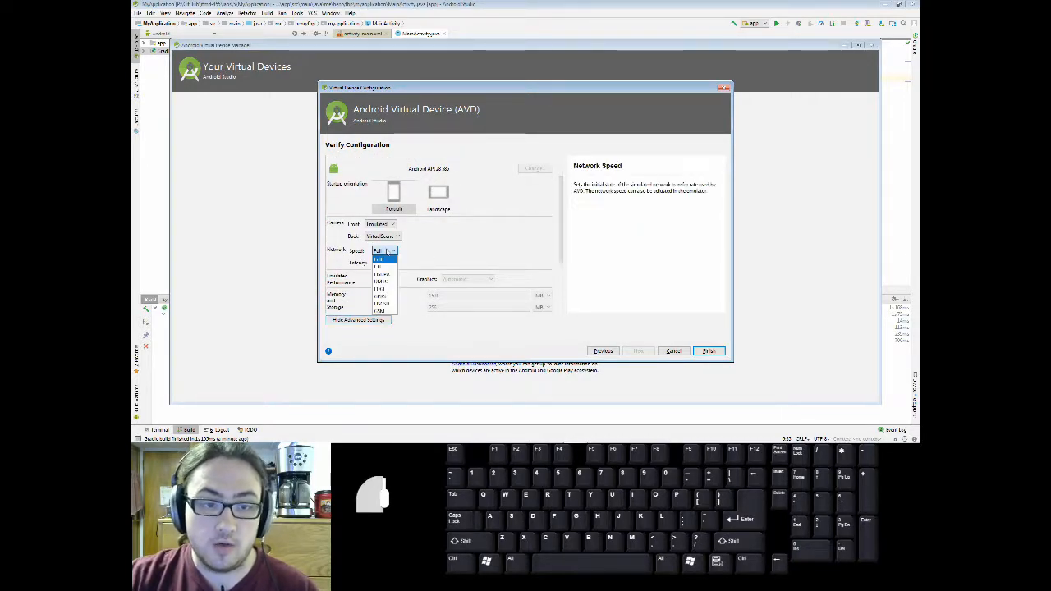
{"action": "left_click", "coordinate": [377, 259]}
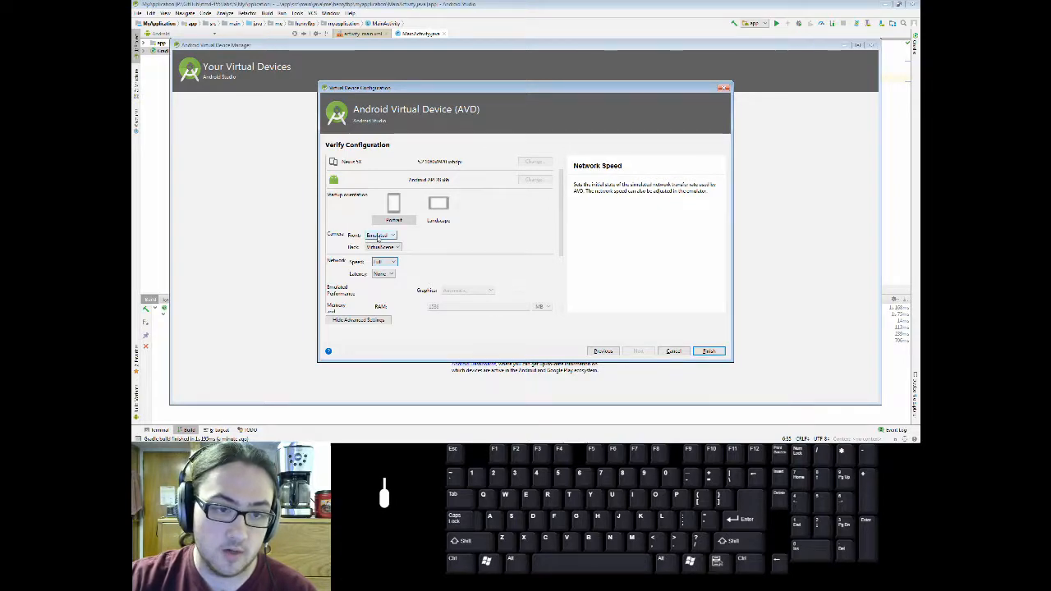
{"action": "left_click", "coordinate": [381, 237]}
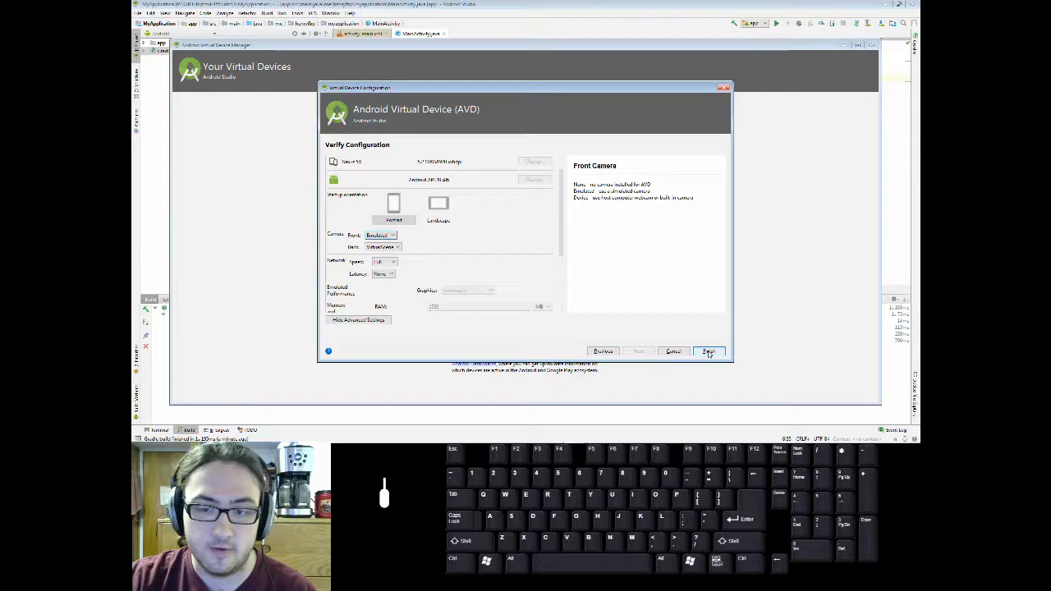
{"action": "left_click", "coordinate": [707, 351]}
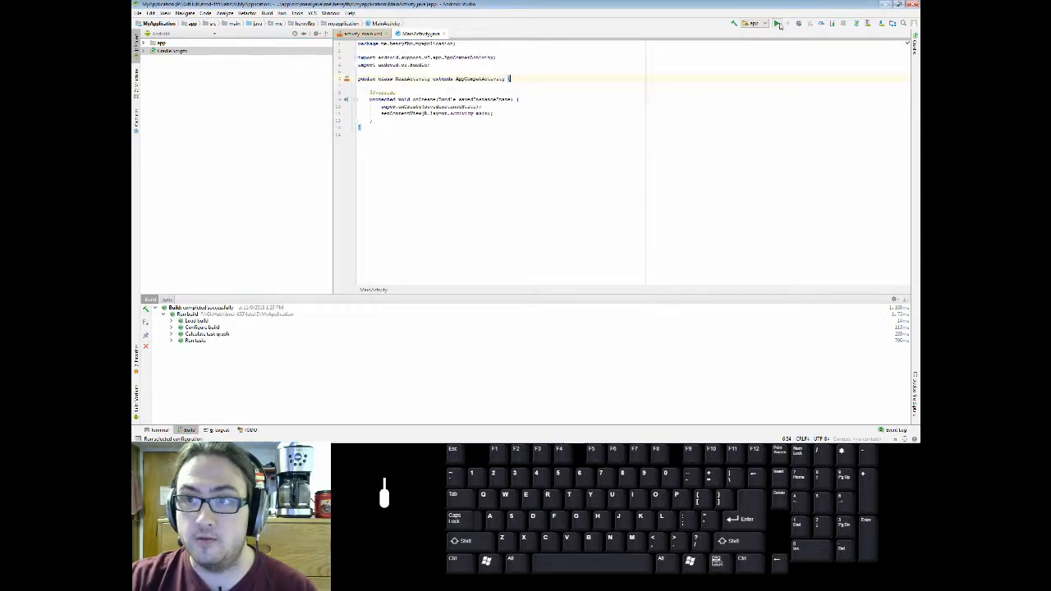
- Run the app on the new Nexus 5X virtual device as deployment target
{"action": "left_click", "coordinate": [777, 23]}
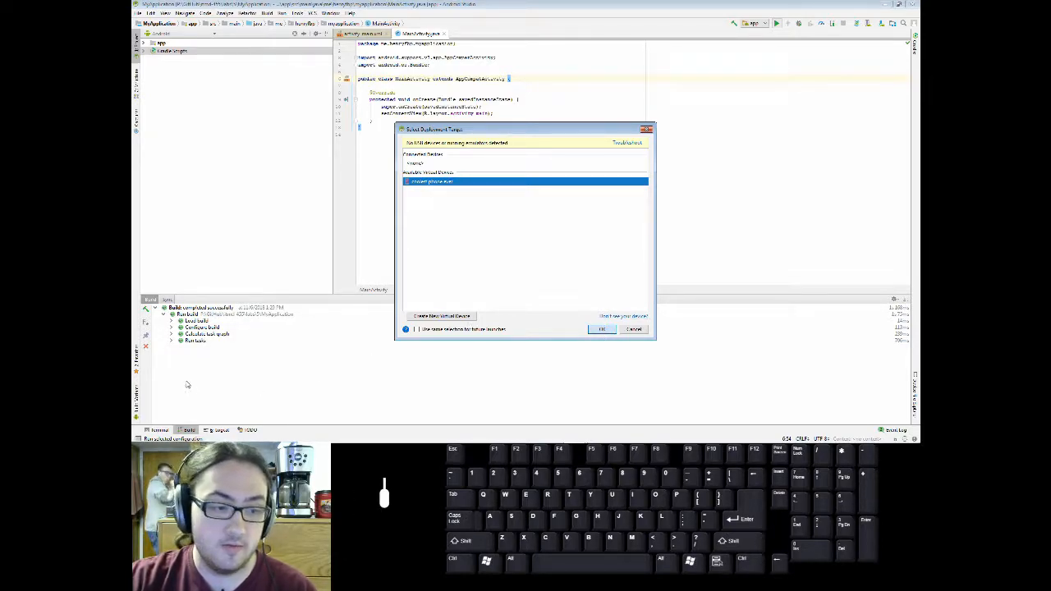
{"action": "left_click", "coordinate": [601, 328]}
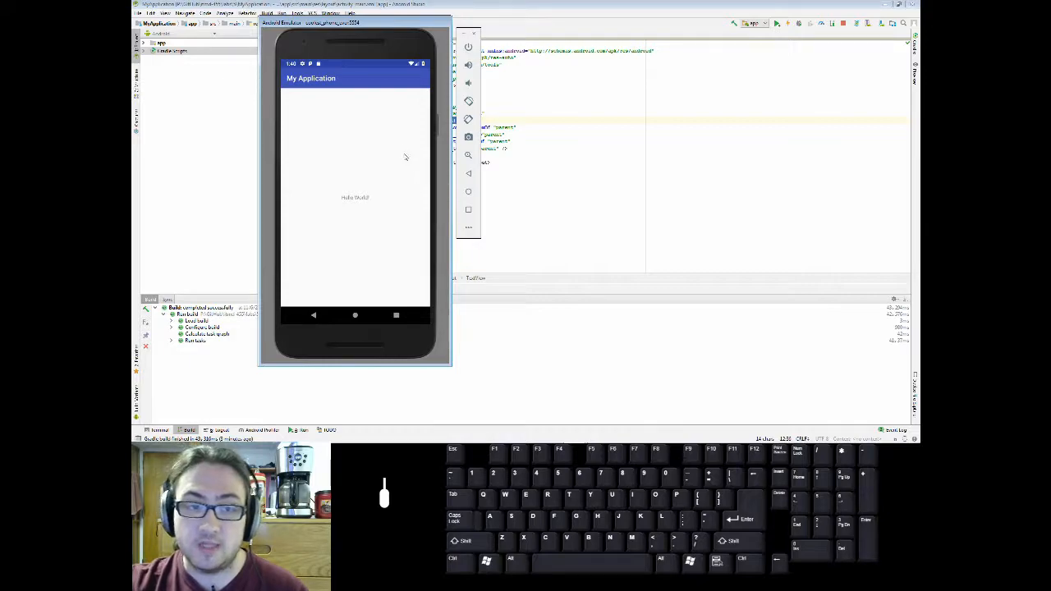
{"action": "mouse_move", "coordinate": [402, 240]}
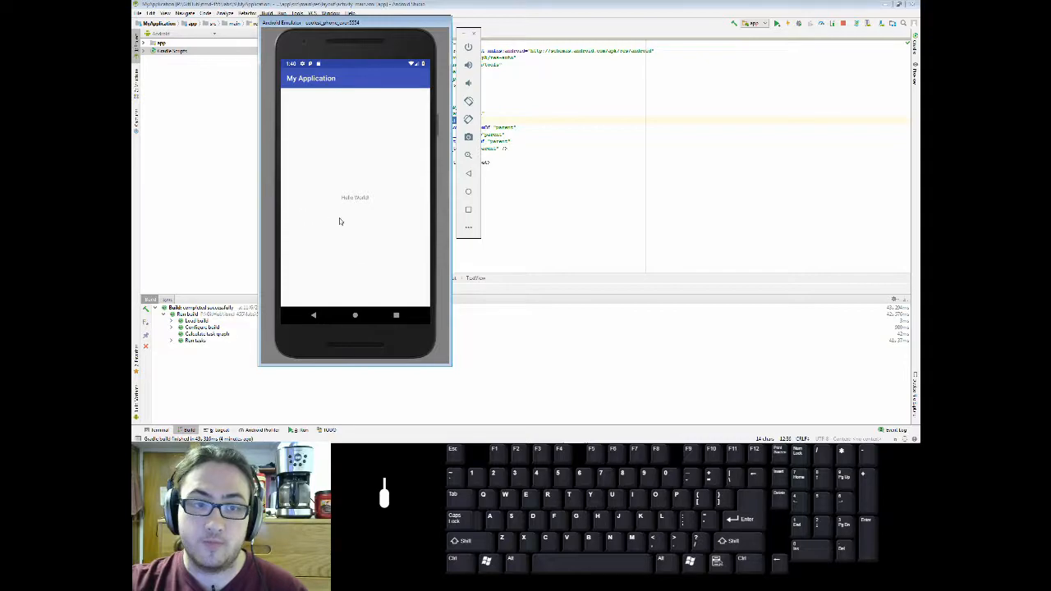
{"action": "mouse_move", "coordinate": [394, 227]}
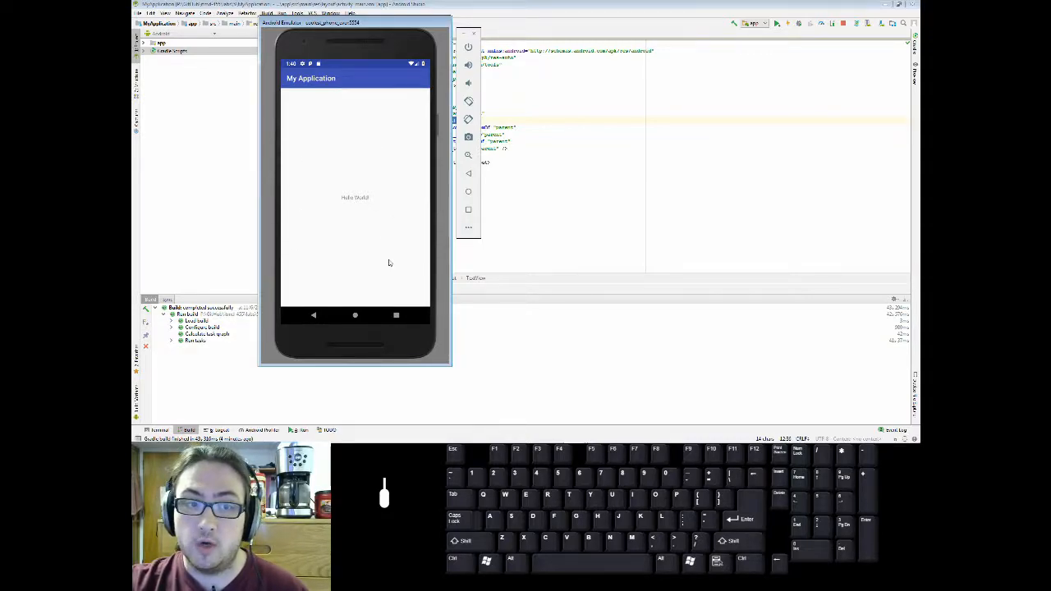
{"action": "mouse_move", "coordinate": [400, 200]}
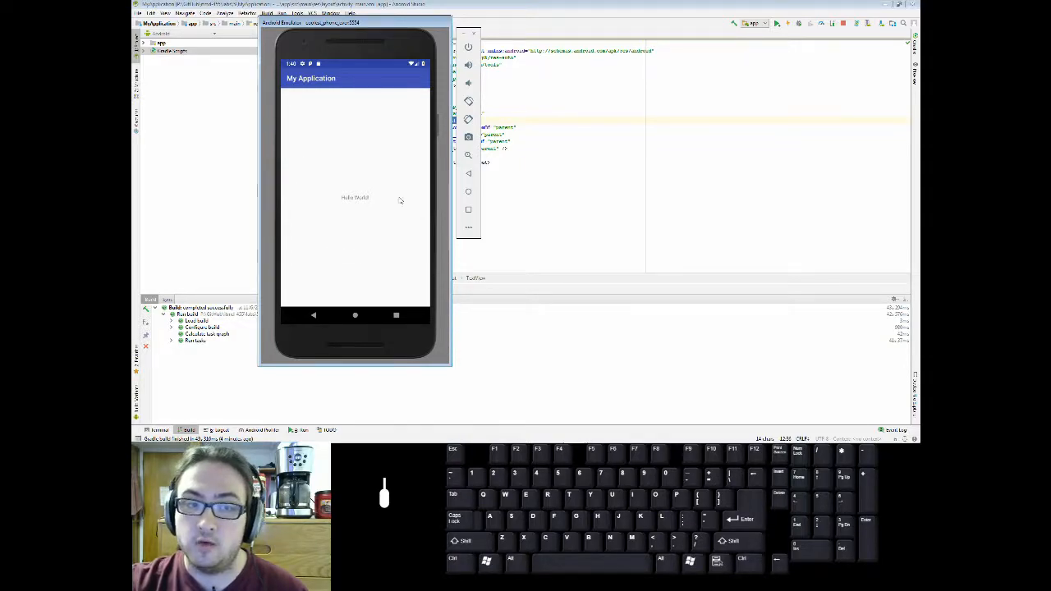